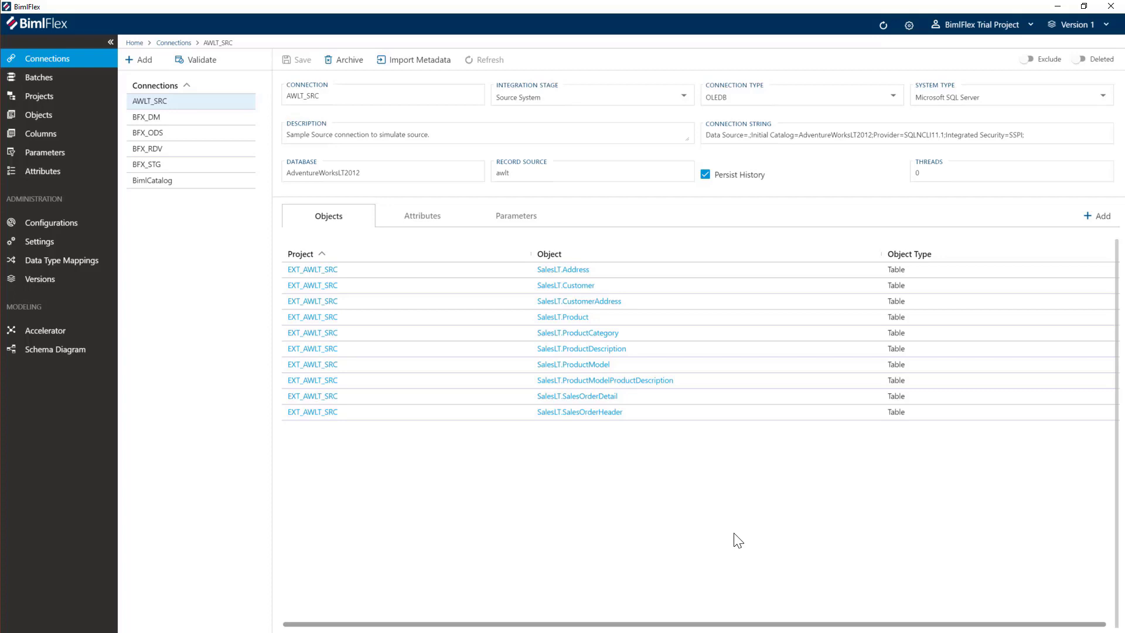
pyautogui.moveTo(736, 535)
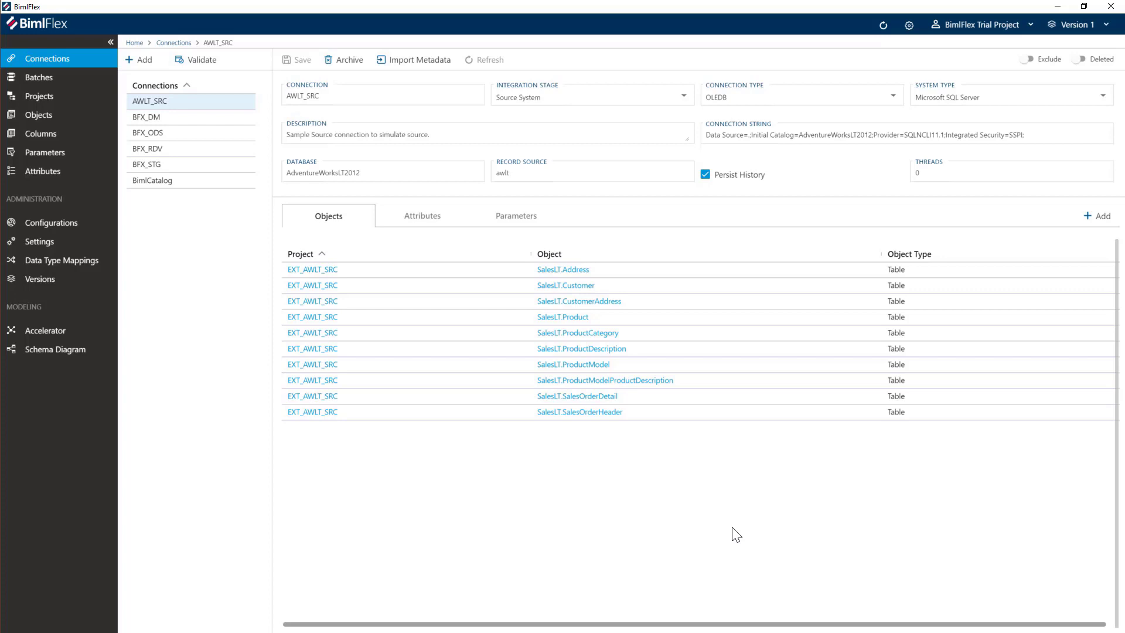
pyautogui.moveTo(684, 444)
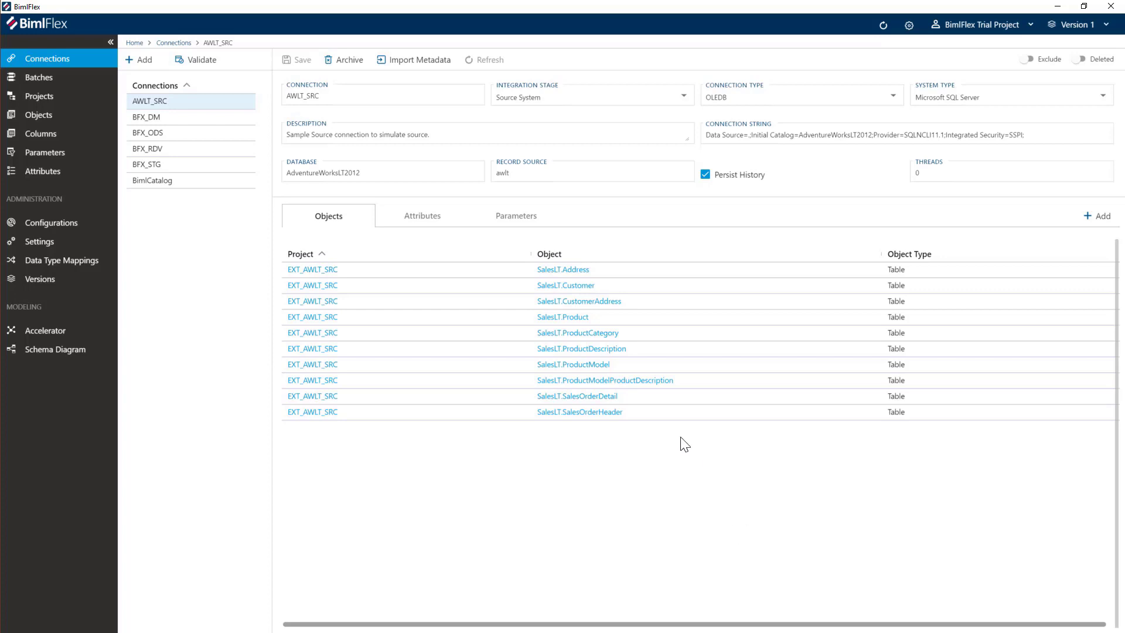
# Open SalesLT.ProductModel from AWLT_SRC's objects to see its six columns and key settings
pyautogui.click(573, 364)
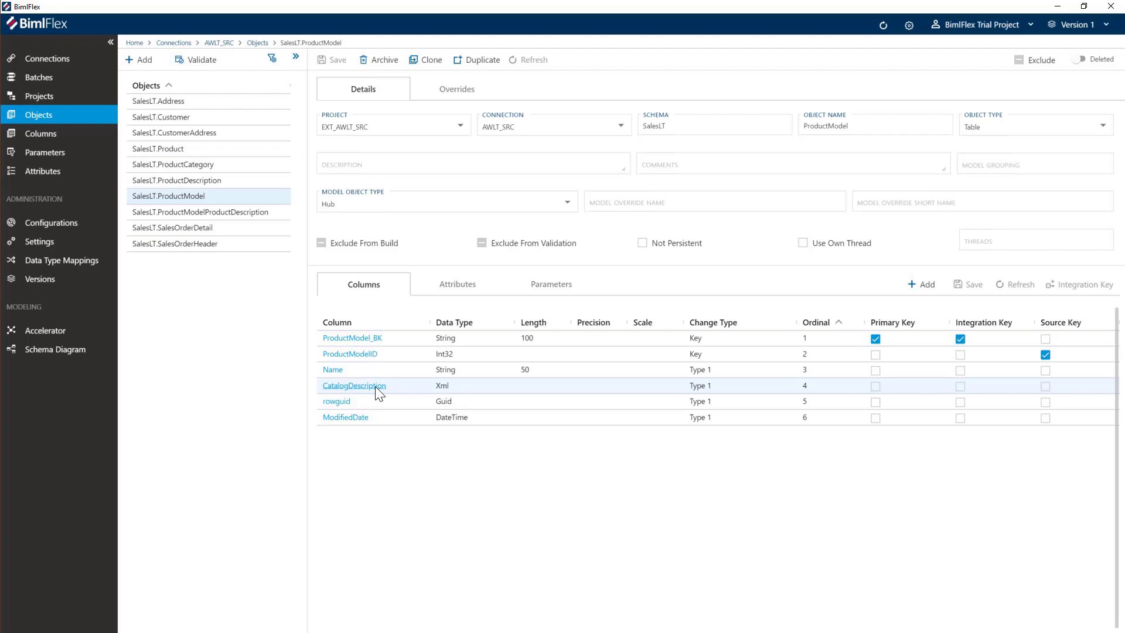
# Set a String(MAX) datatype mapping override on the CatalogDescription column
pyautogui.click(354, 385)
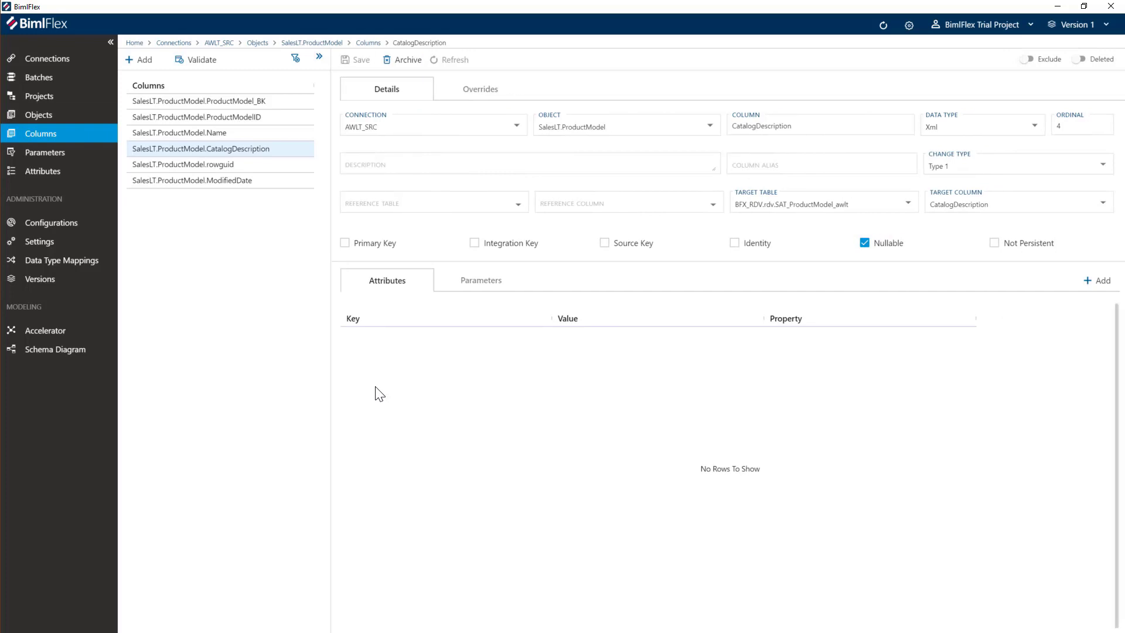
pyautogui.moveTo(509, 458)
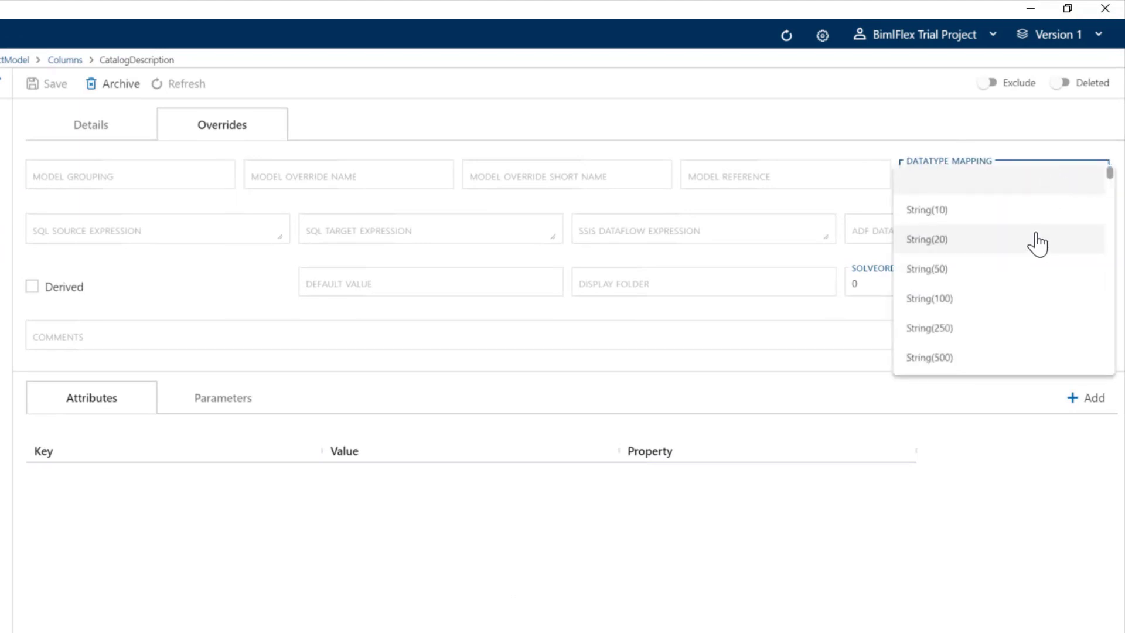
pyautogui.scroll(-3)
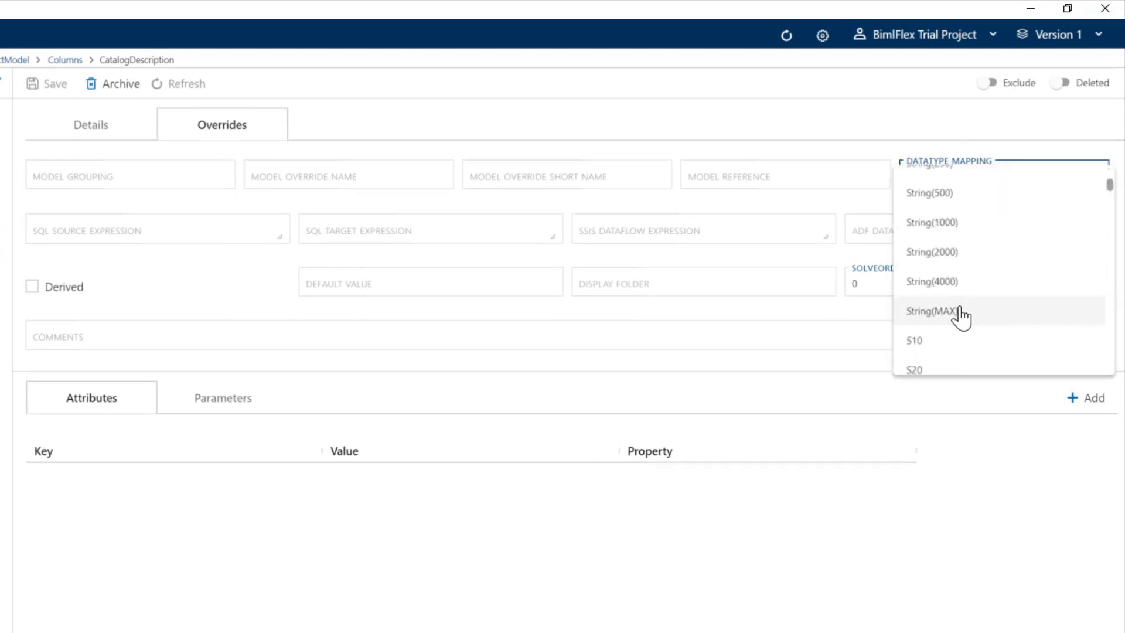
pyautogui.click(938, 310)
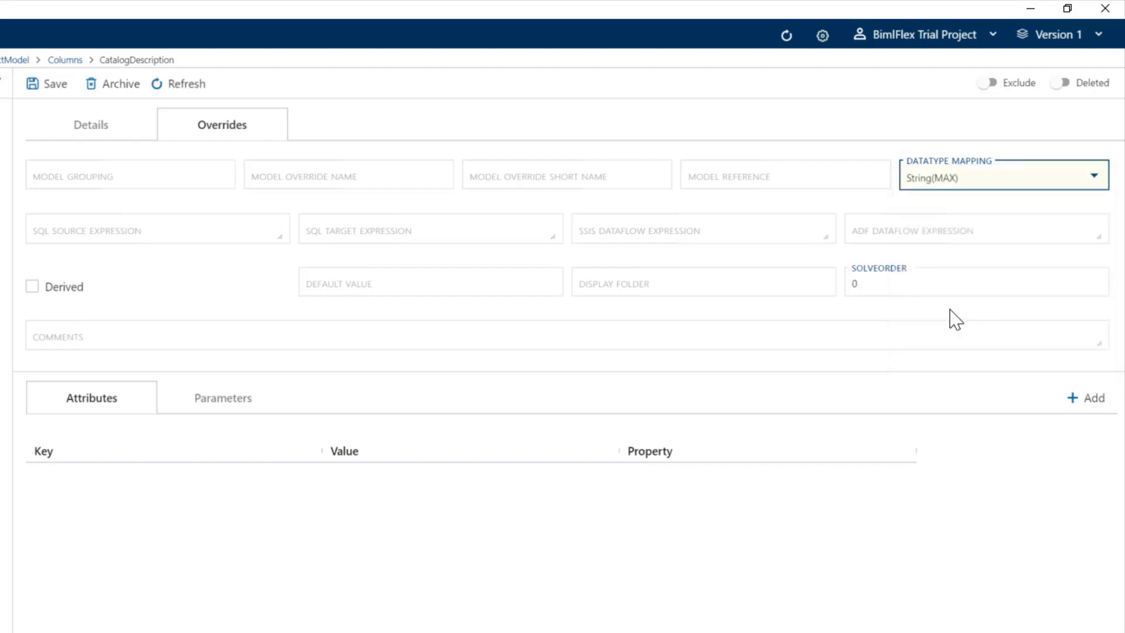
pyautogui.click(566, 336)
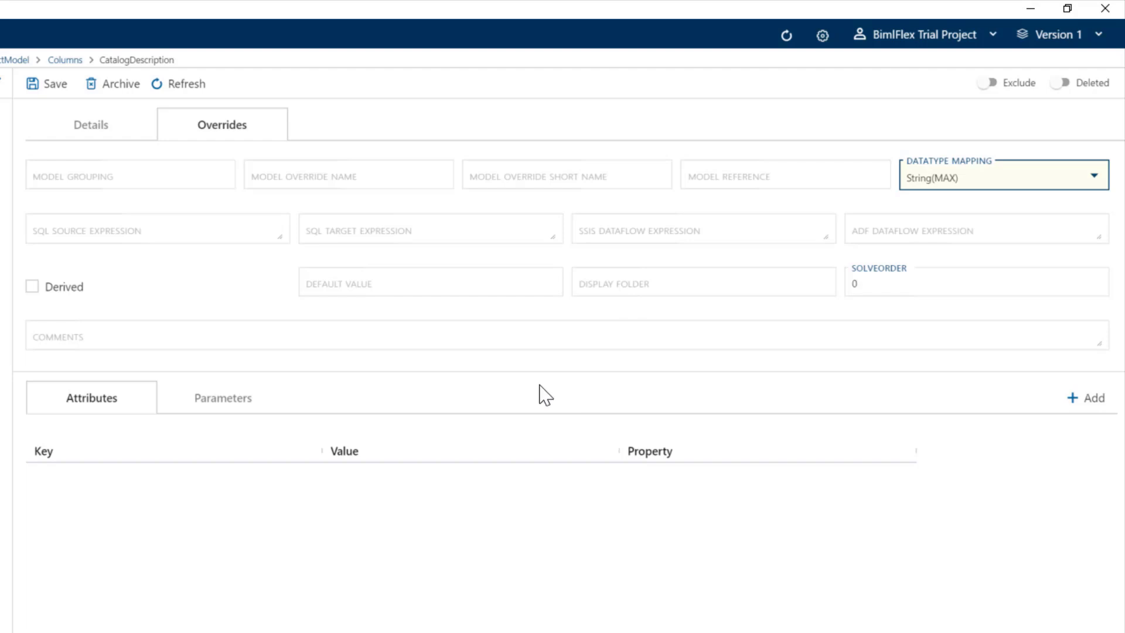
pyautogui.moveTo(629, 403)
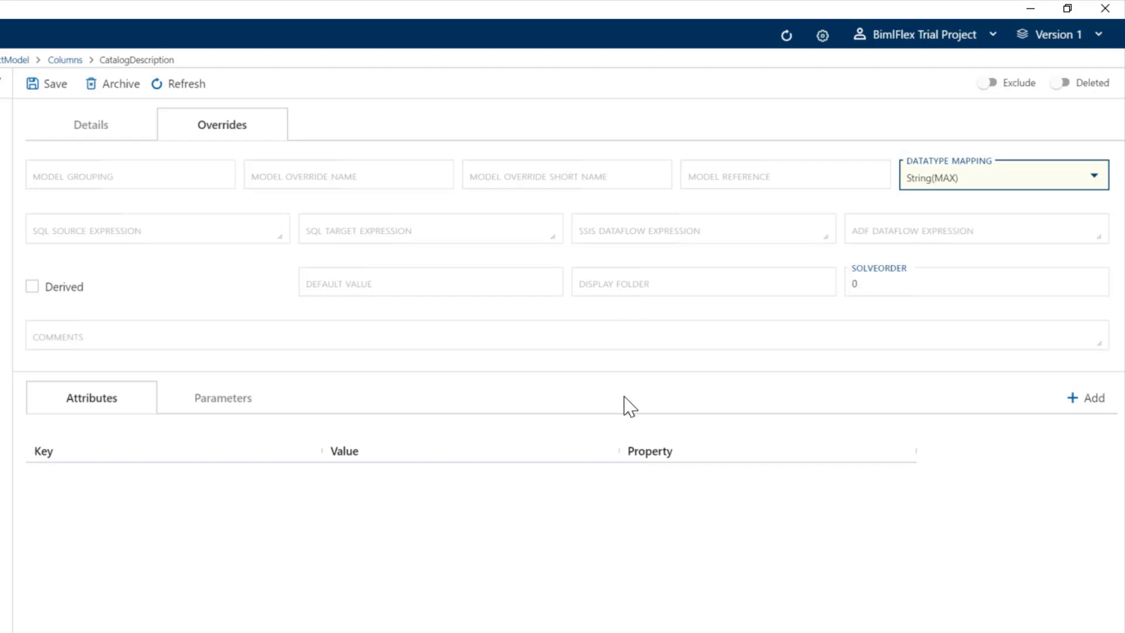
pyautogui.moveTo(136, 219)
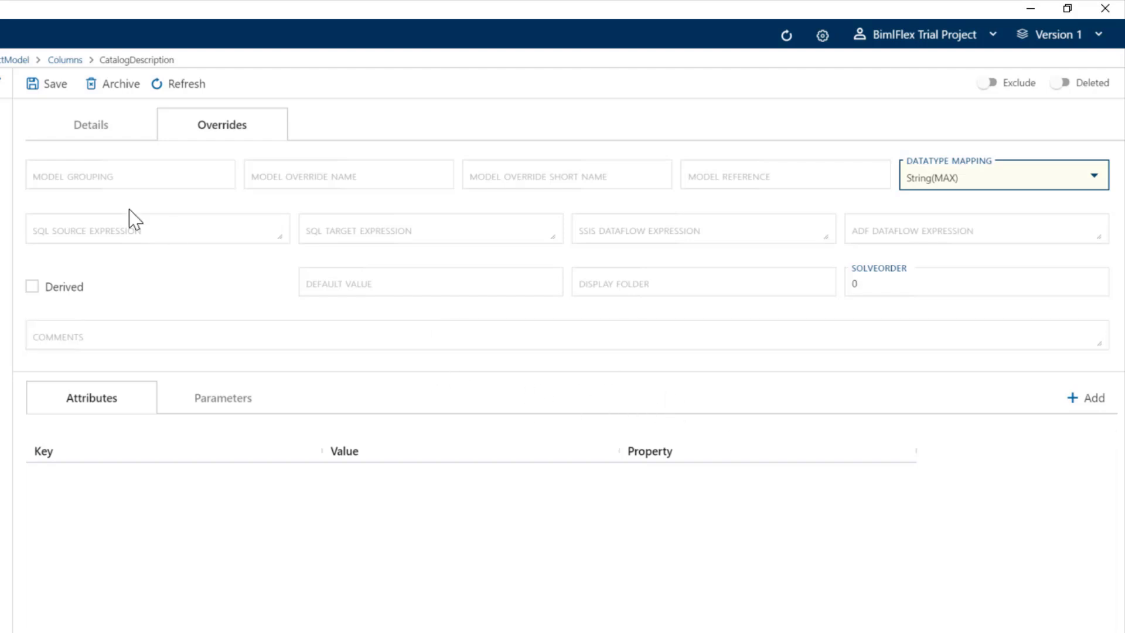
pyautogui.moveTo(136, 220)
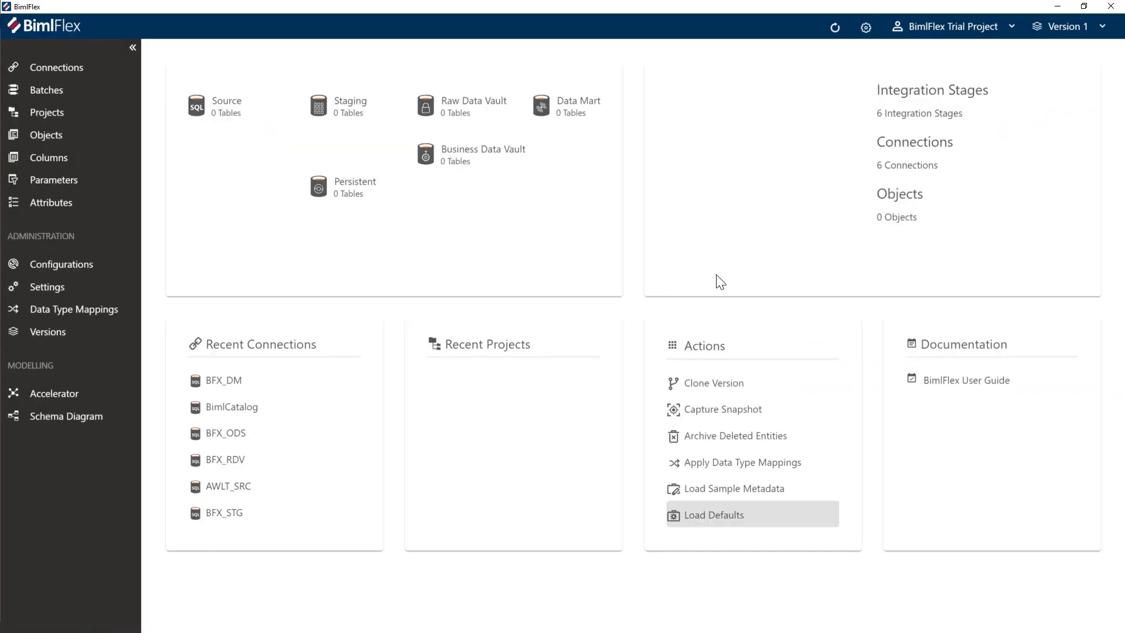
pyautogui.moveTo(792, 275)
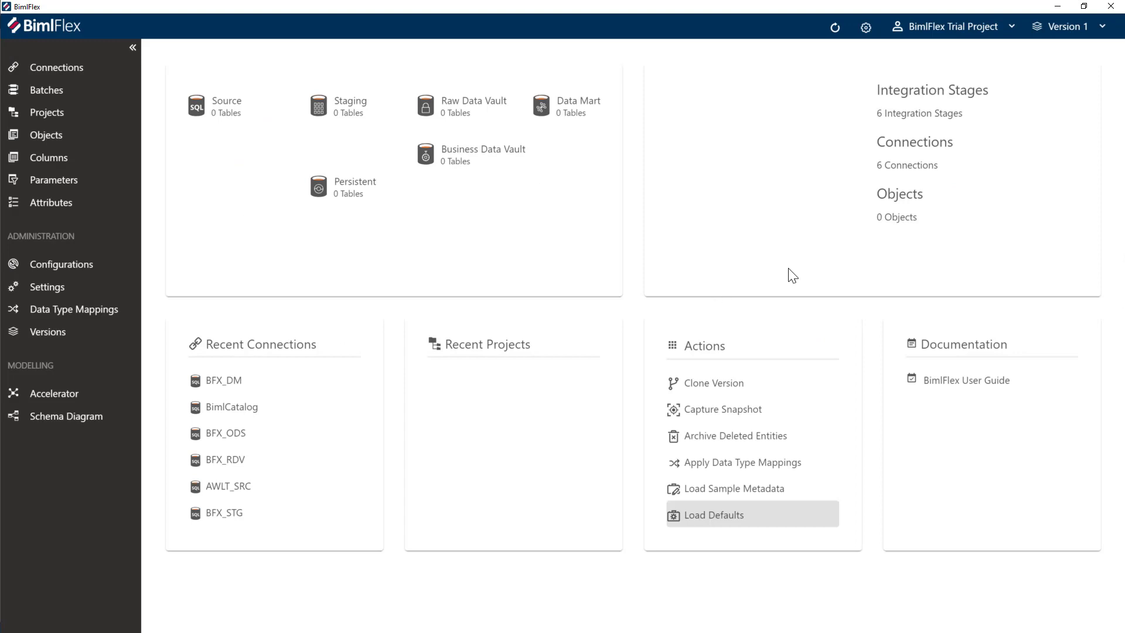
pyautogui.moveTo(354, 169)
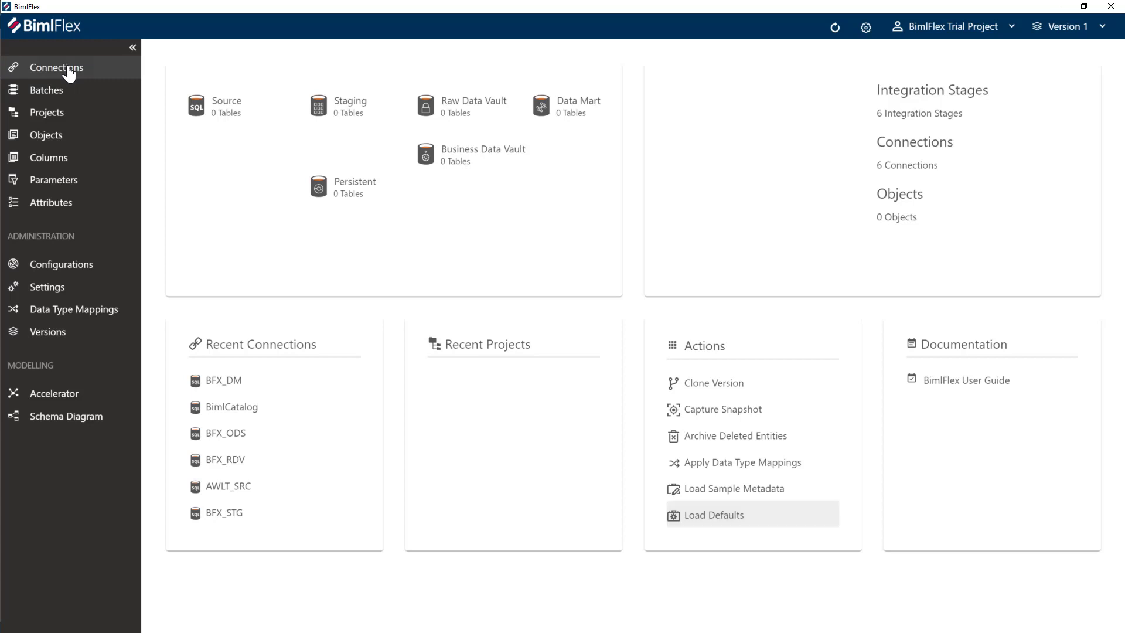
# Show the AWLT_SRC connection: Source System stage, OLEDB, SQL Server, AdventureWorksLT2012 database
pyautogui.click(57, 67)
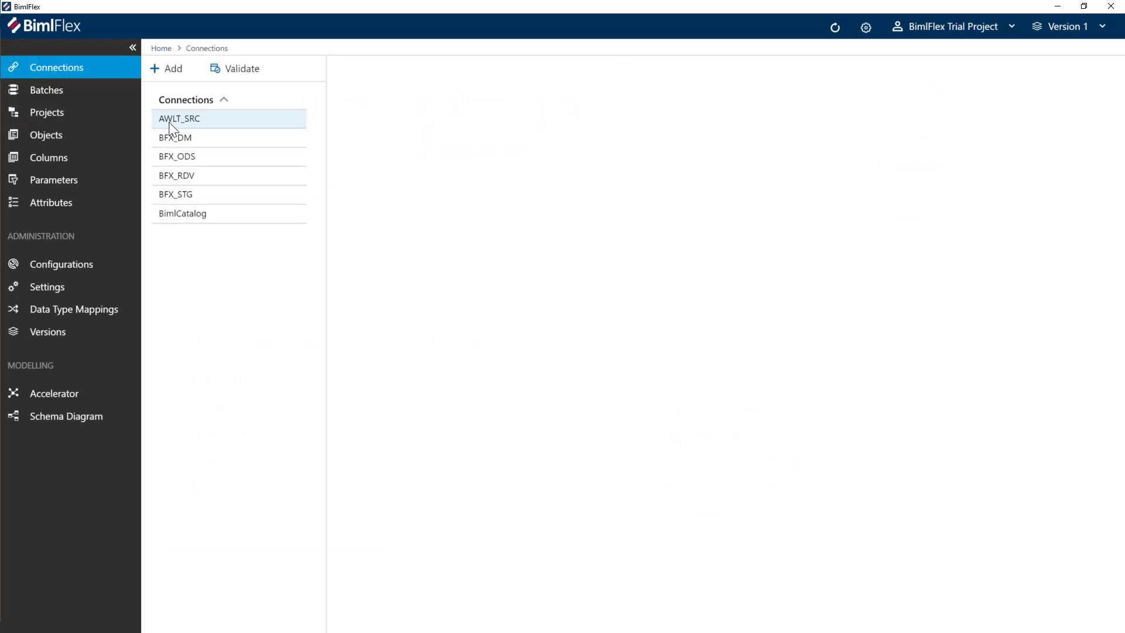
pyautogui.click(179, 119)
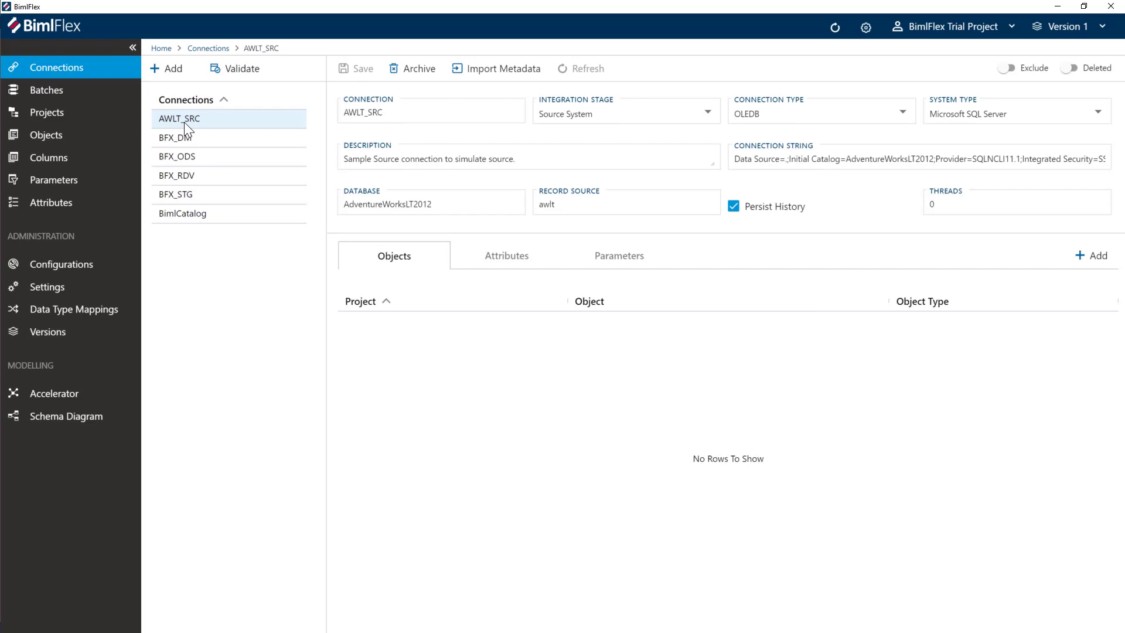
pyautogui.moveTo(228, 129)
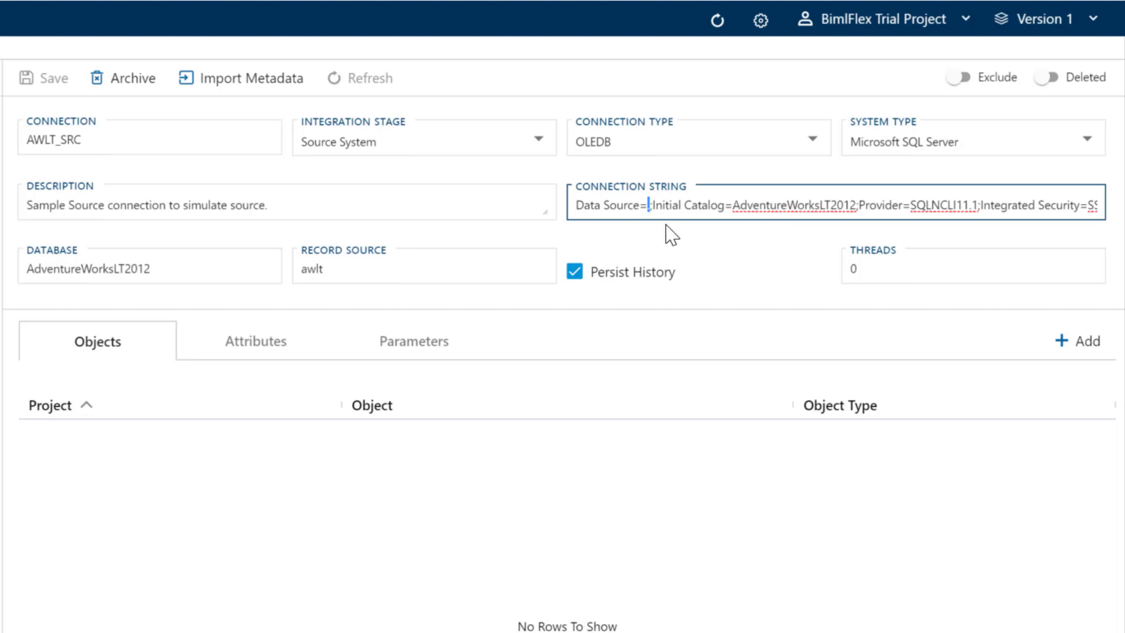
pyautogui.moveTo(926, 229)
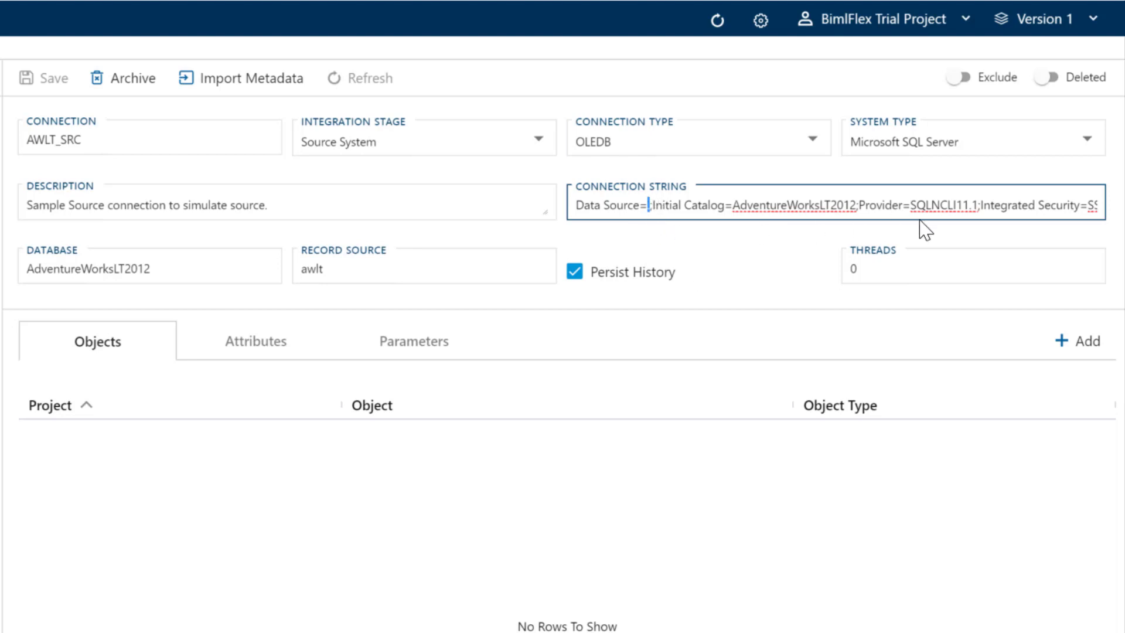
pyautogui.moveTo(865, 219)
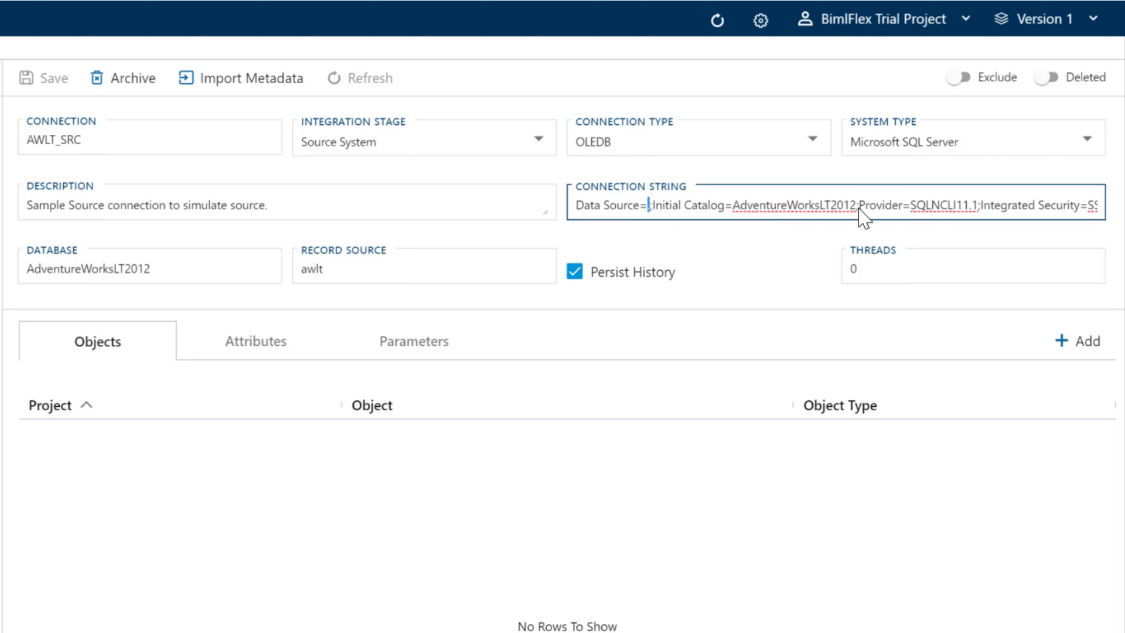
pyautogui.moveTo(890, 205)
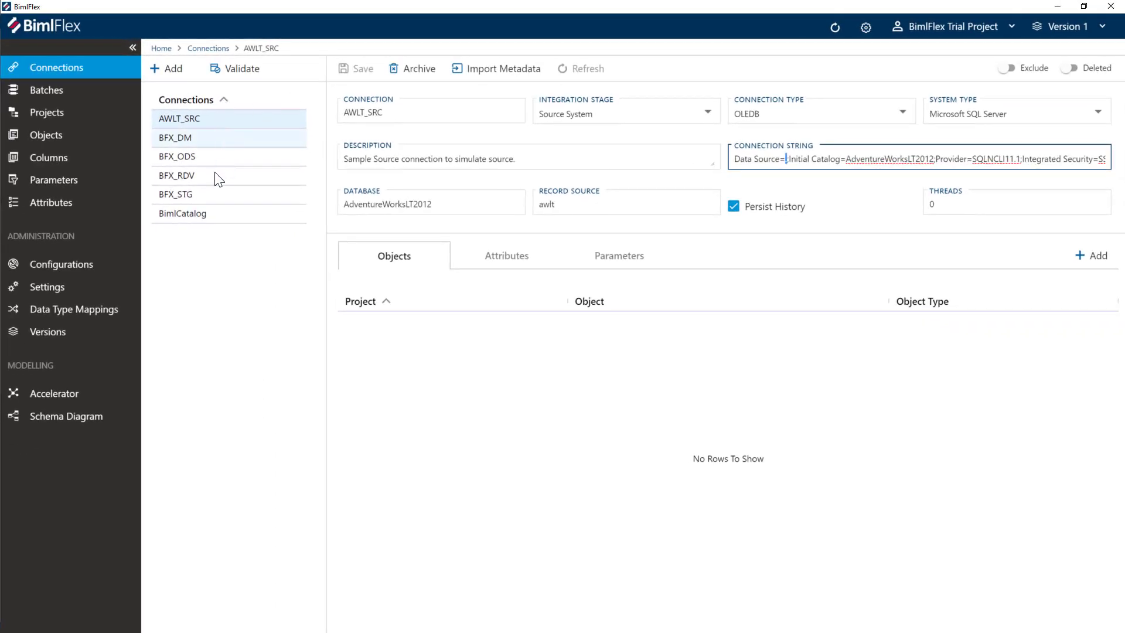
# View the BFX_STG connection, then the BFX_ODS Persistent Staging Area connection details
pyautogui.click(174, 194)
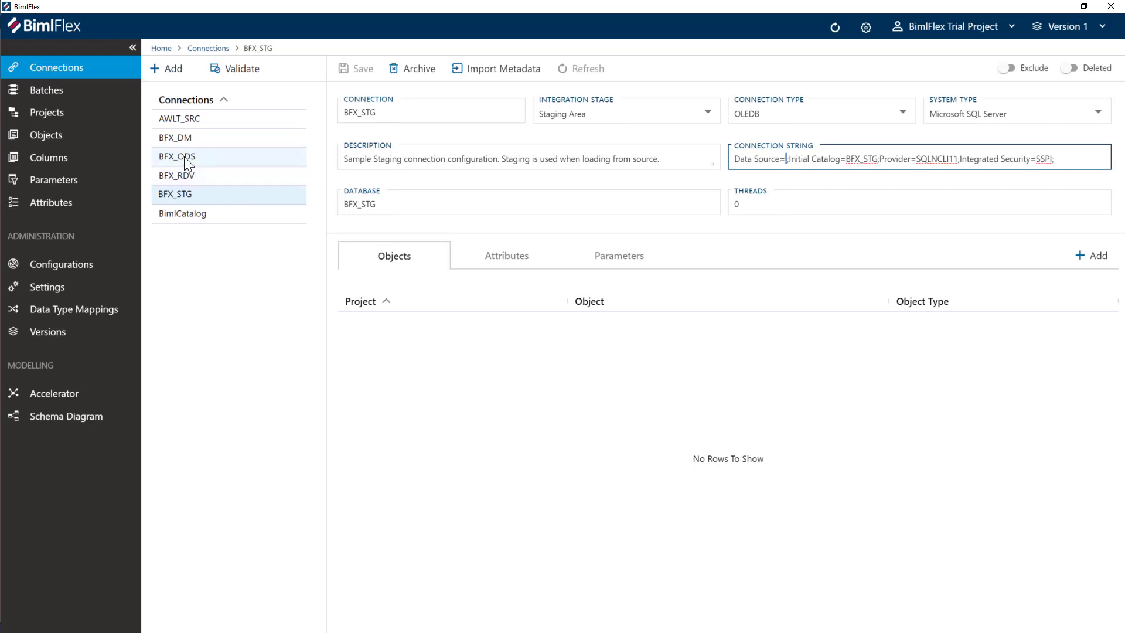
pyautogui.click(177, 156)
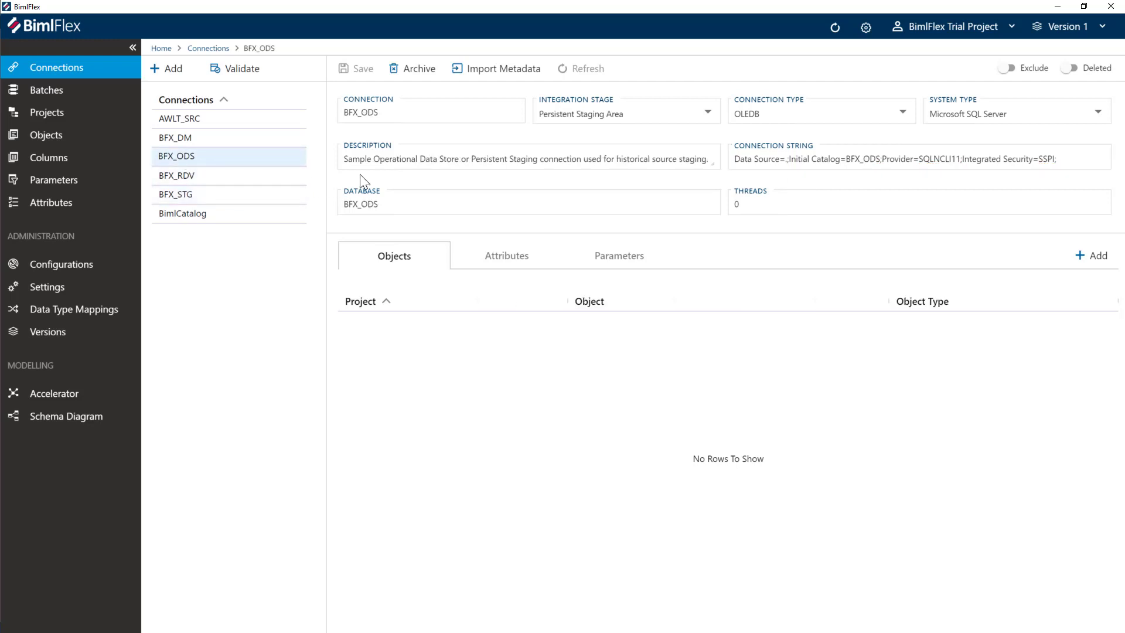
pyautogui.moveTo(793, 147)
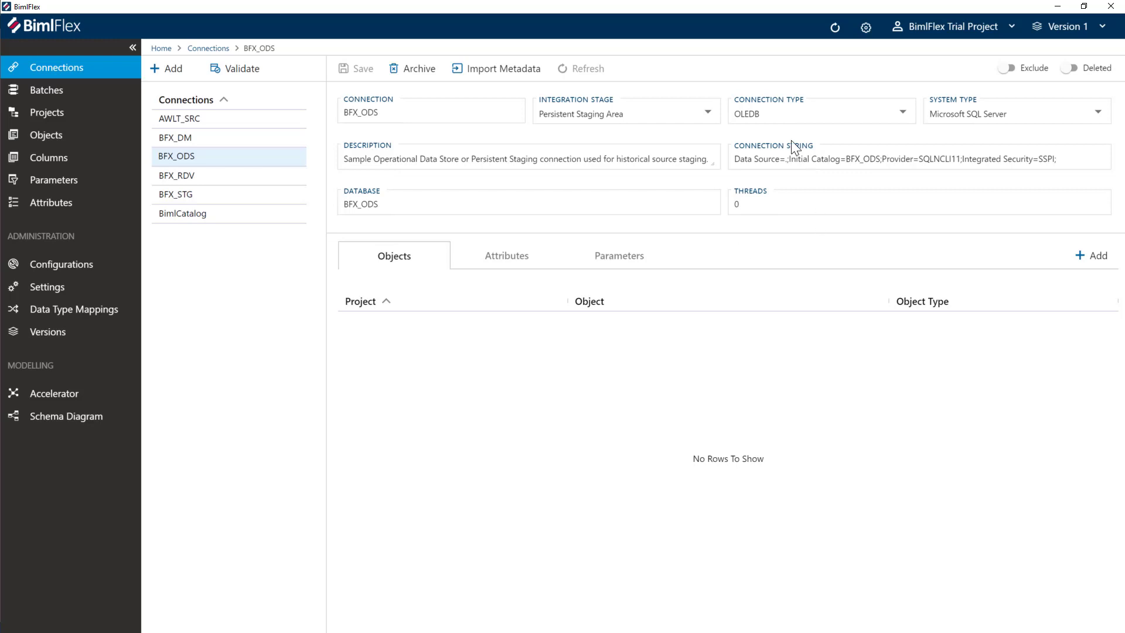
pyautogui.moveTo(567, 163)
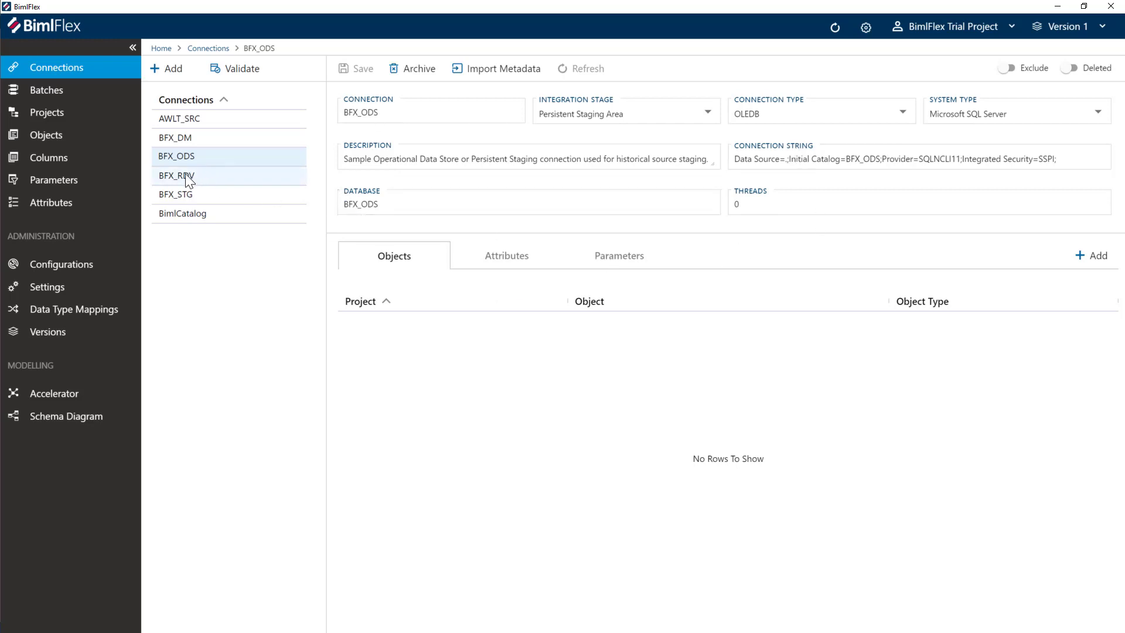
# Review the BFX_RDV Raw Data Vault connection, then open the BFX_DM Data Mart connection
pyautogui.click(176, 175)
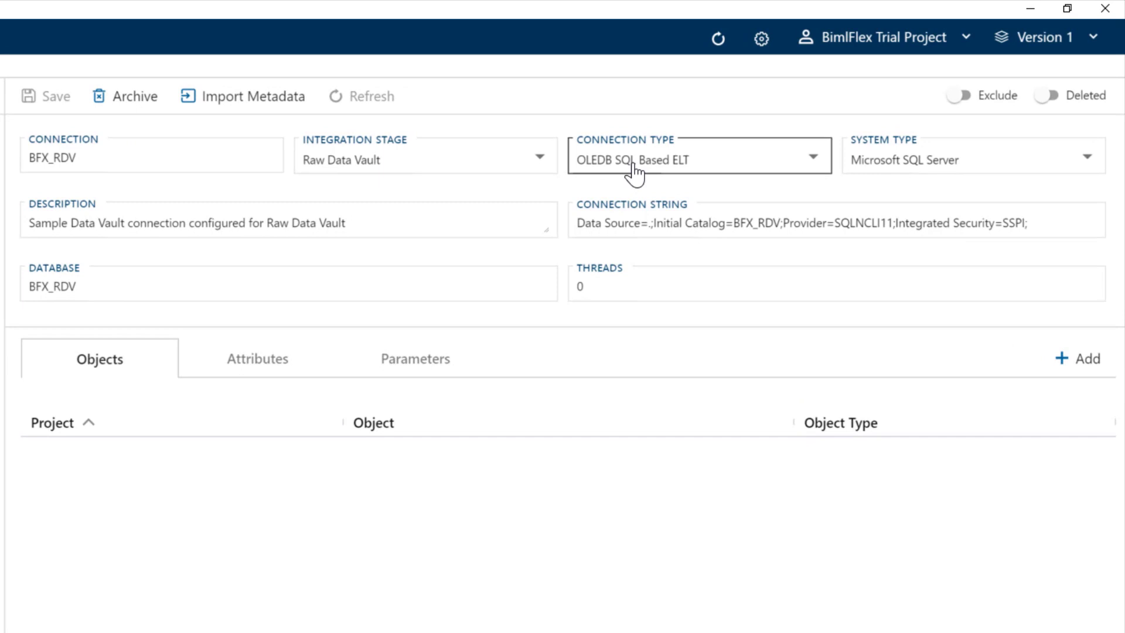
pyautogui.click(644, 222)
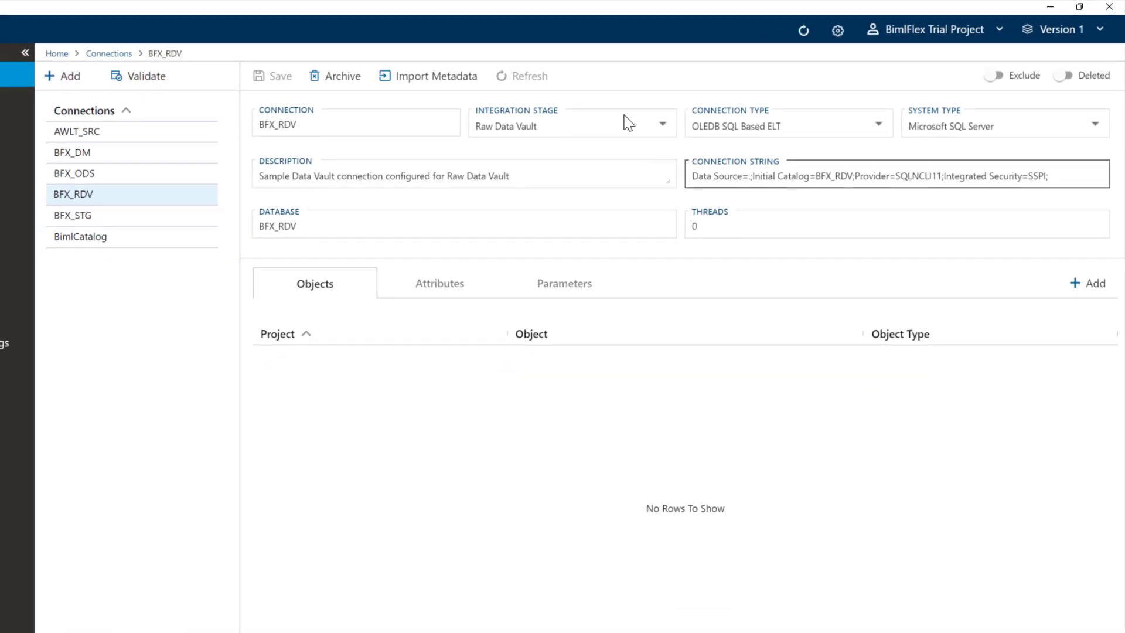
pyautogui.click(24, 52)
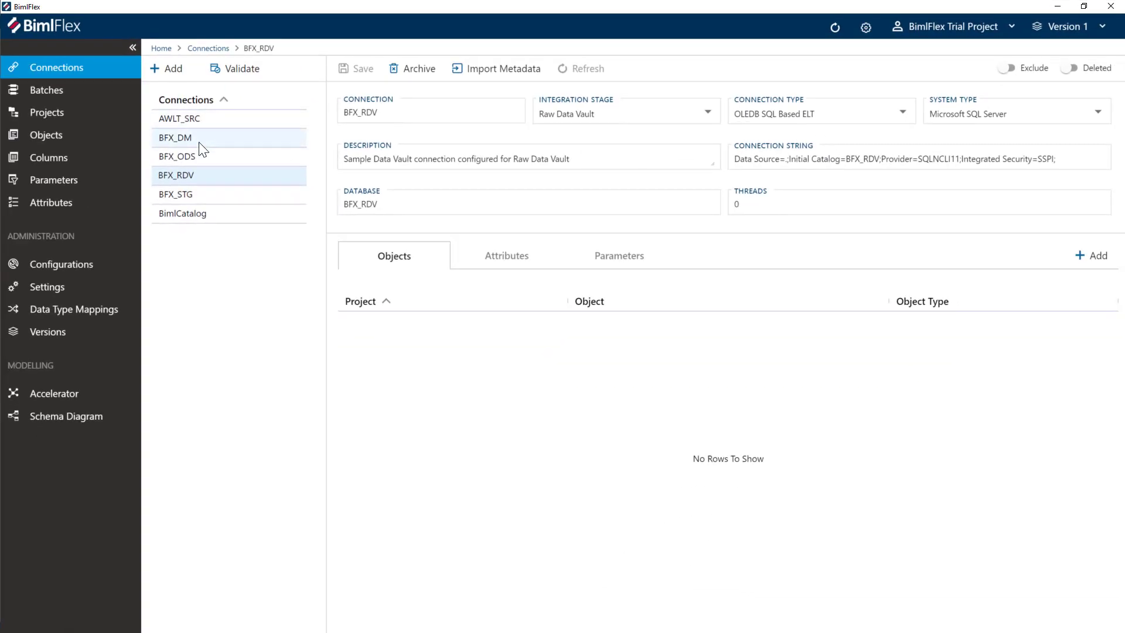
pyautogui.click(176, 137)
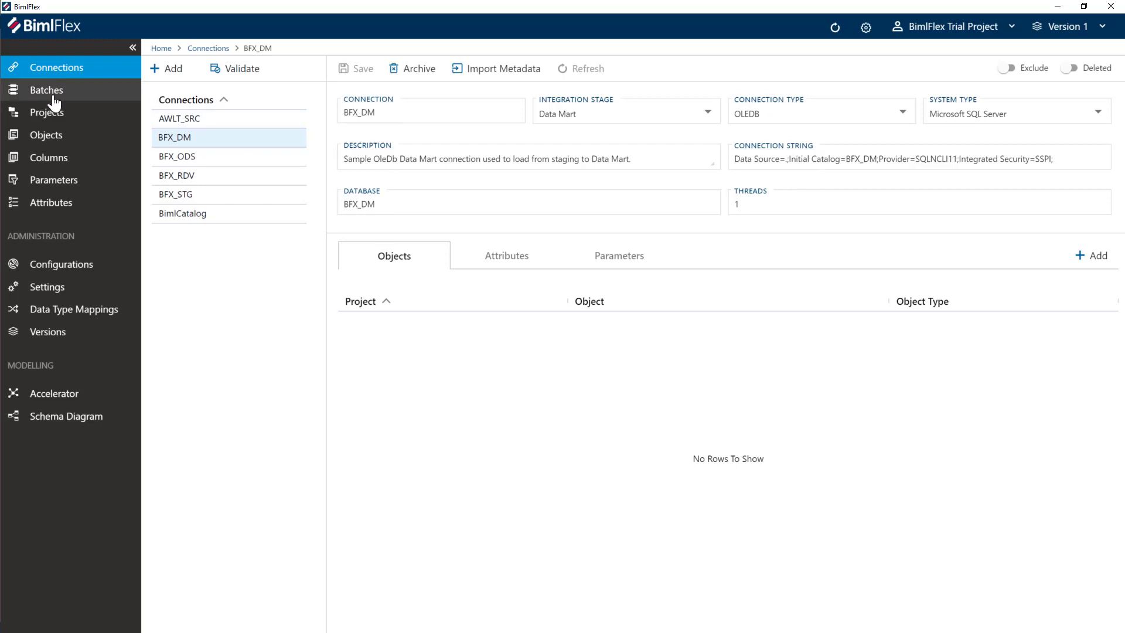
# Review the EXT_AWLT_SRC, LOAD_BFX_RDV and LOAD_BFX_DM batches, including thread count
pyautogui.click(45, 90)
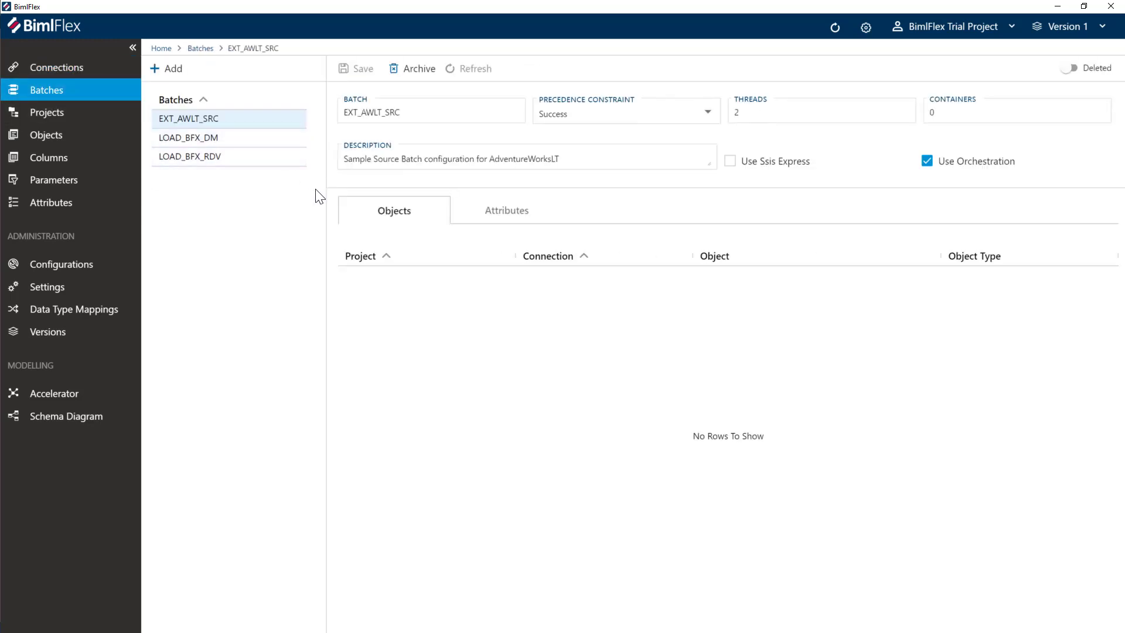
pyautogui.click(132, 47)
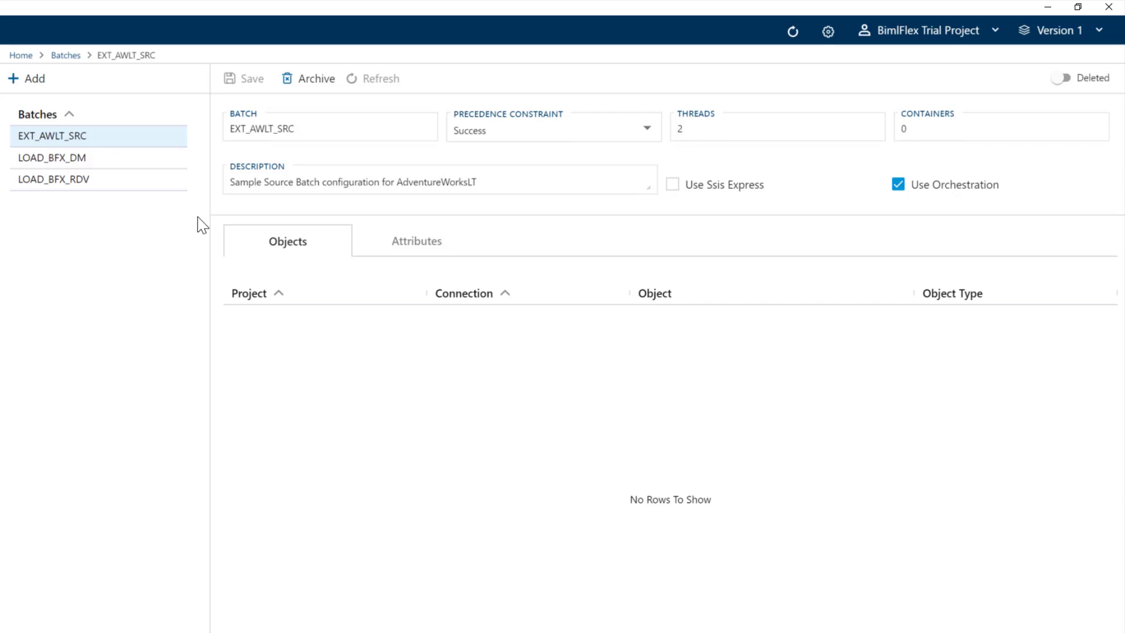
pyautogui.moveTo(363, 233)
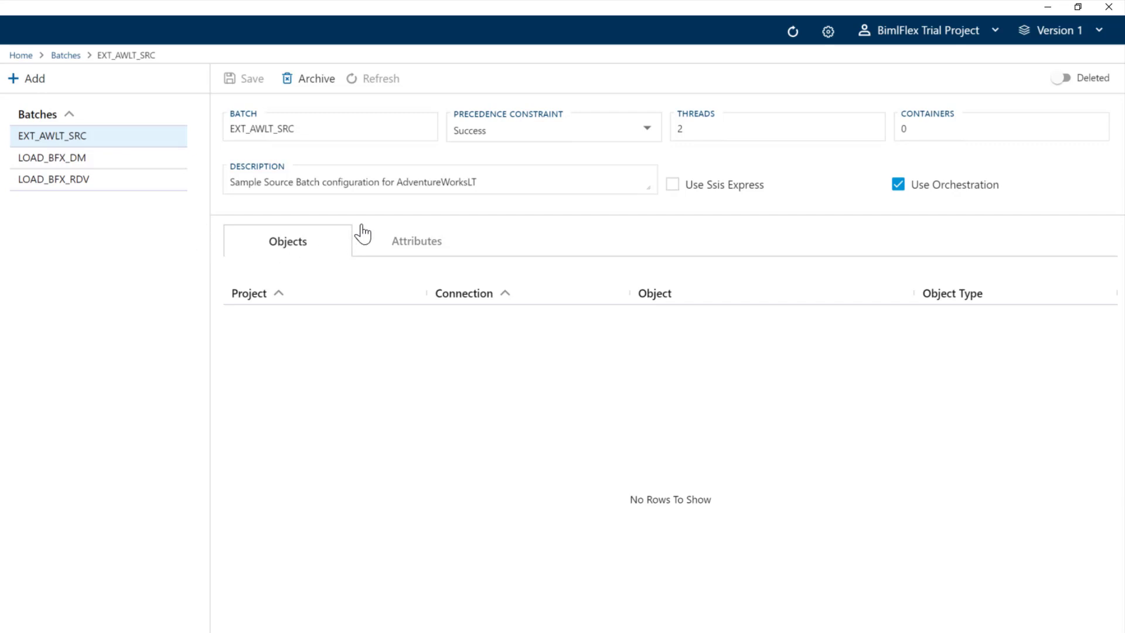
pyautogui.moveTo(243, 246)
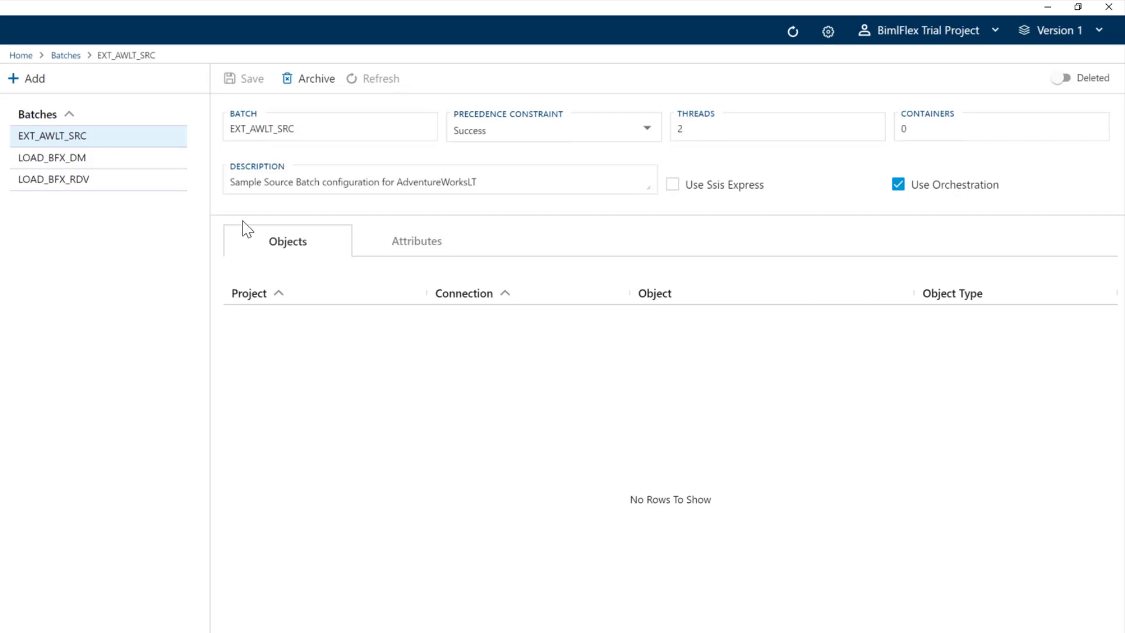
pyautogui.moveTo(212, 199)
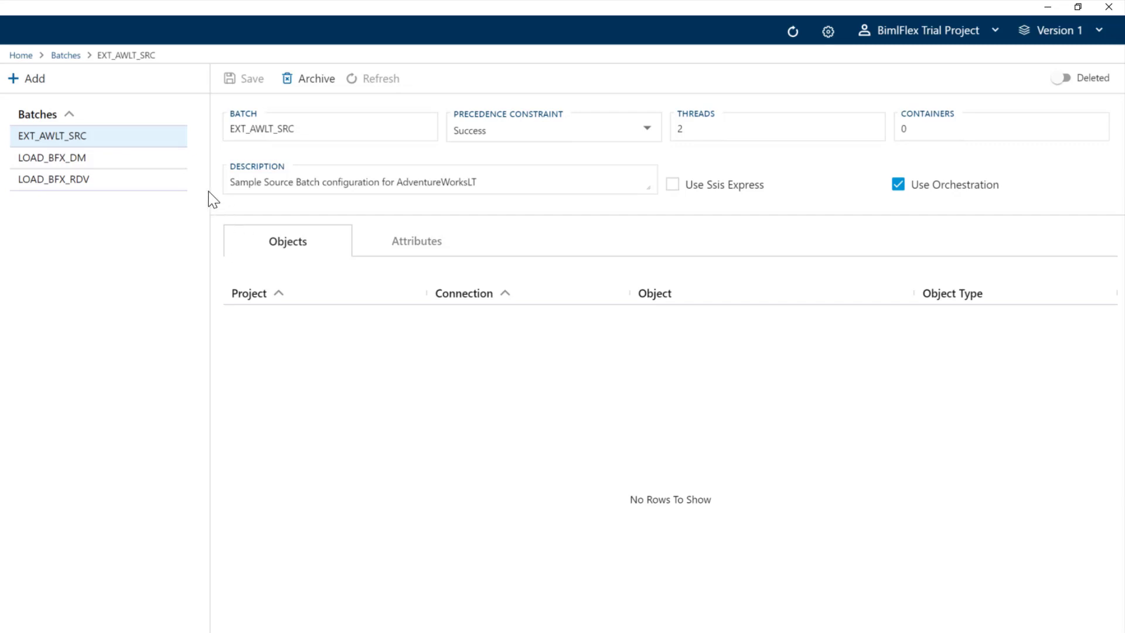
pyautogui.moveTo(197, 201)
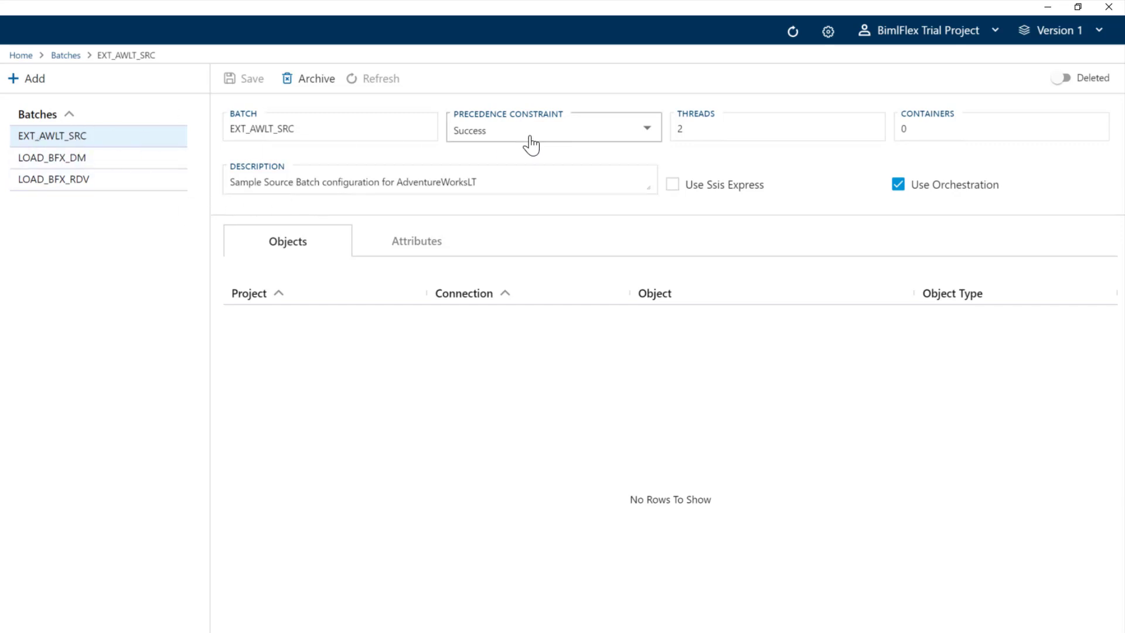
pyautogui.click(774, 128)
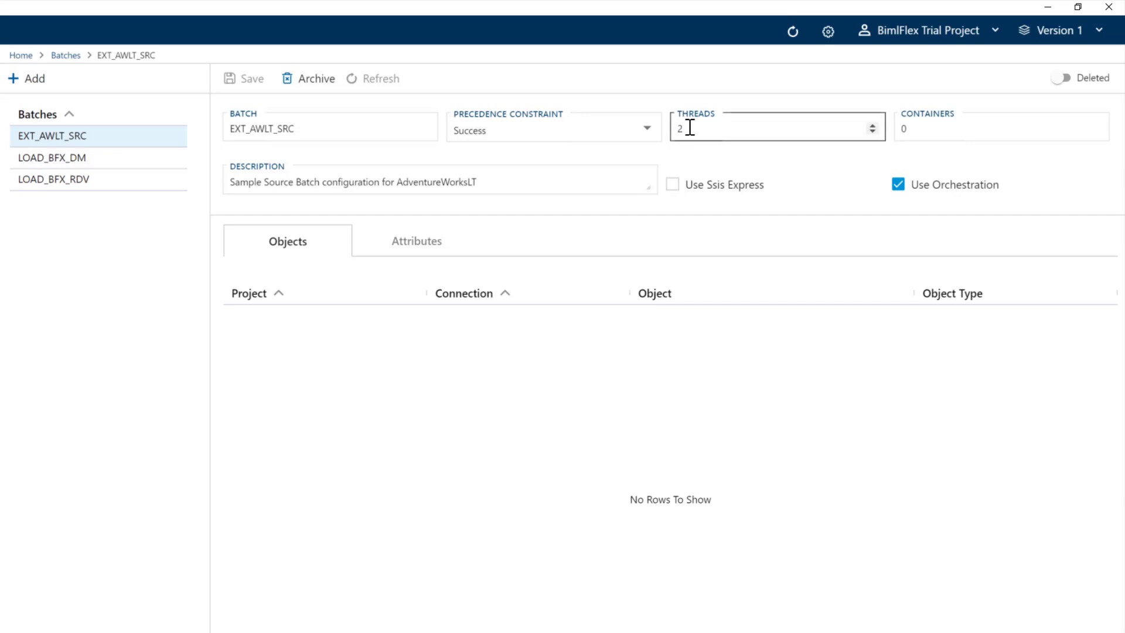
pyautogui.moveTo(703, 136)
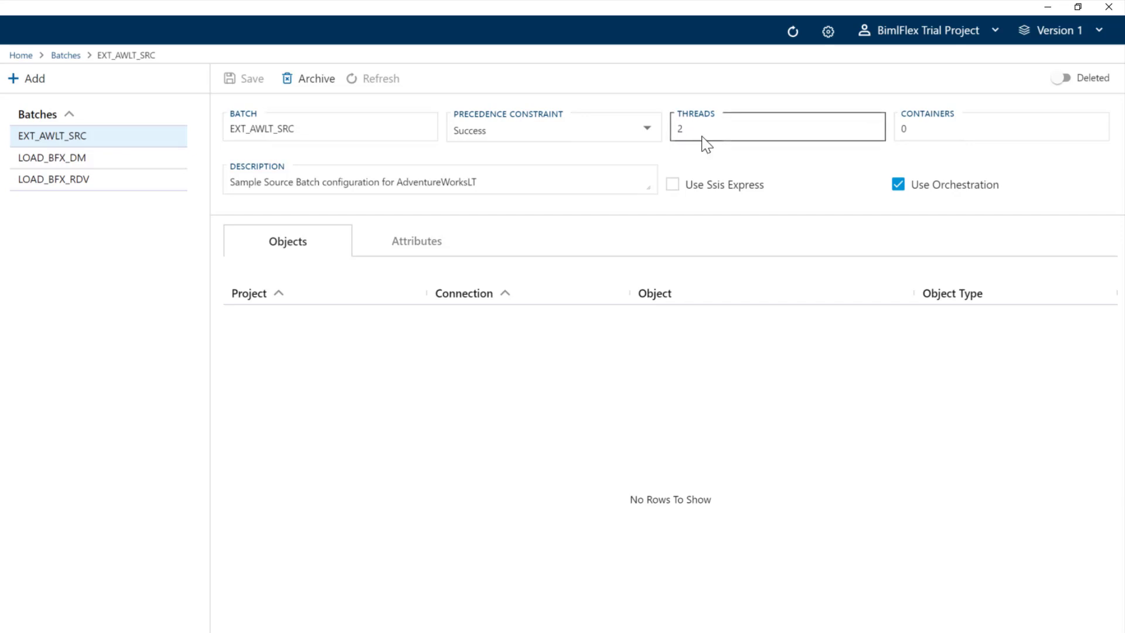
pyautogui.moveTo(717, 250)
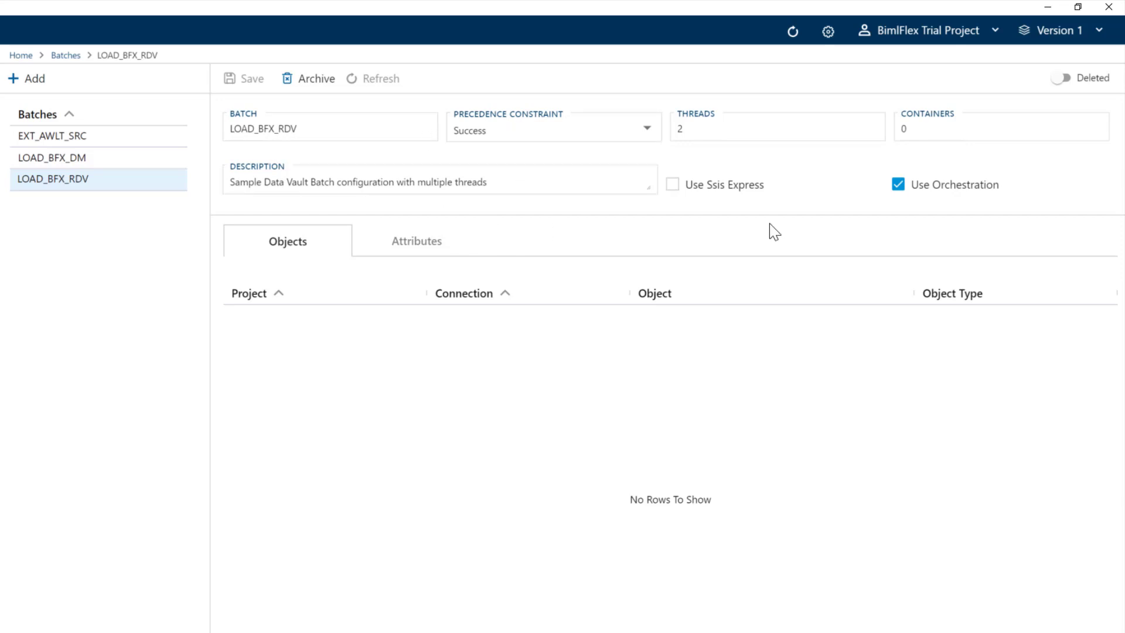
pyautogui.moveTo(386, 209)
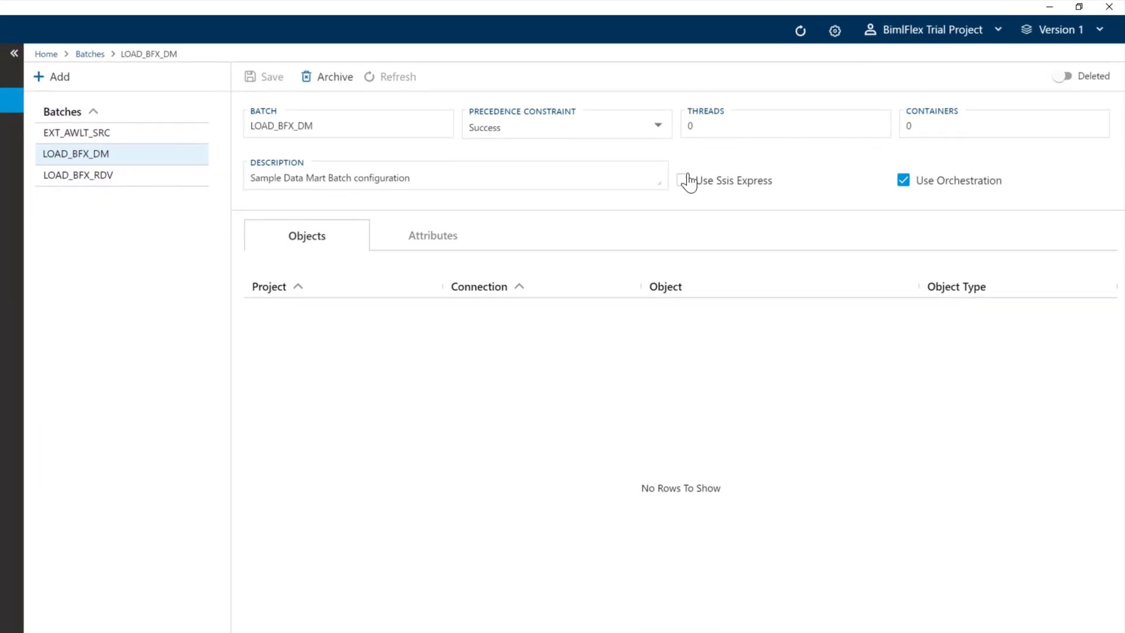
pyautogui.click(14, 53)
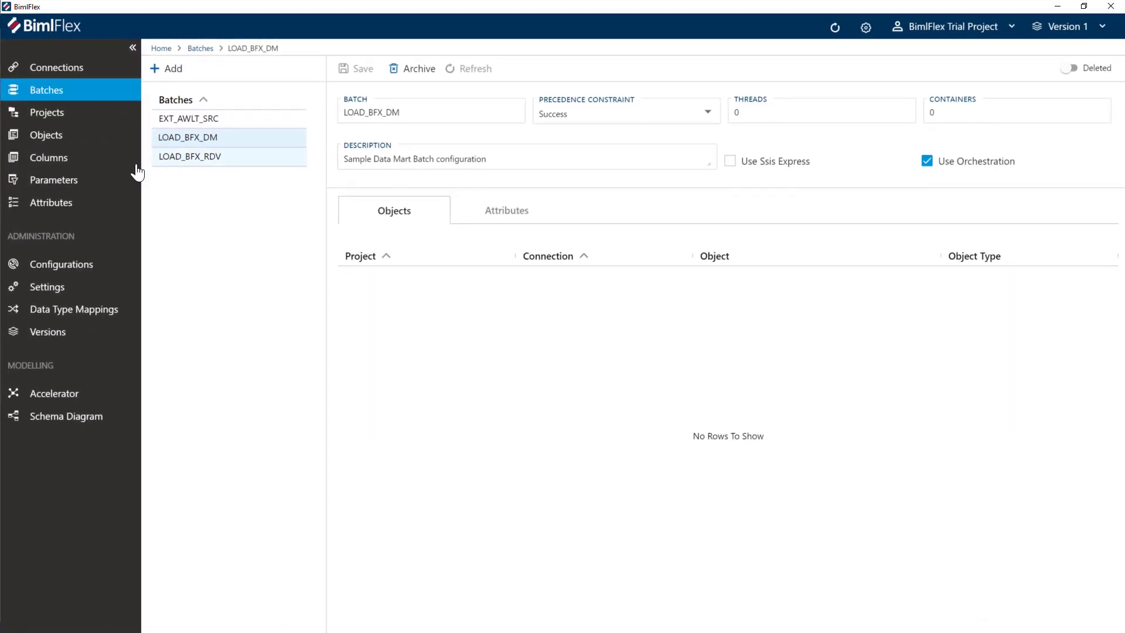
pyautogui.click(48, 112)
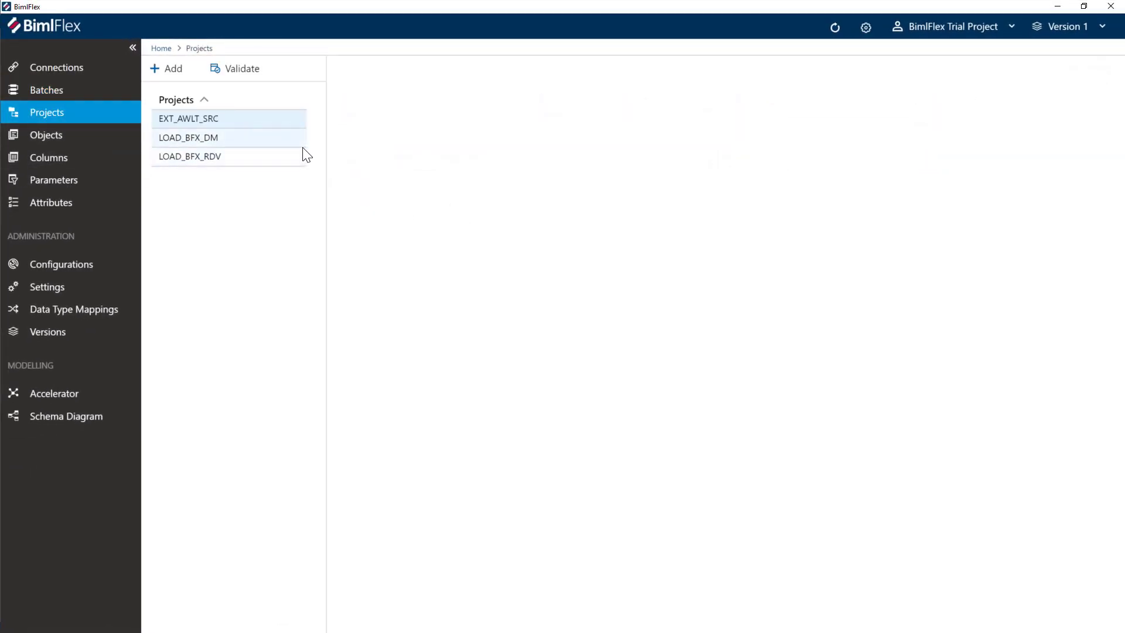
pyautogui.click(188, 119)
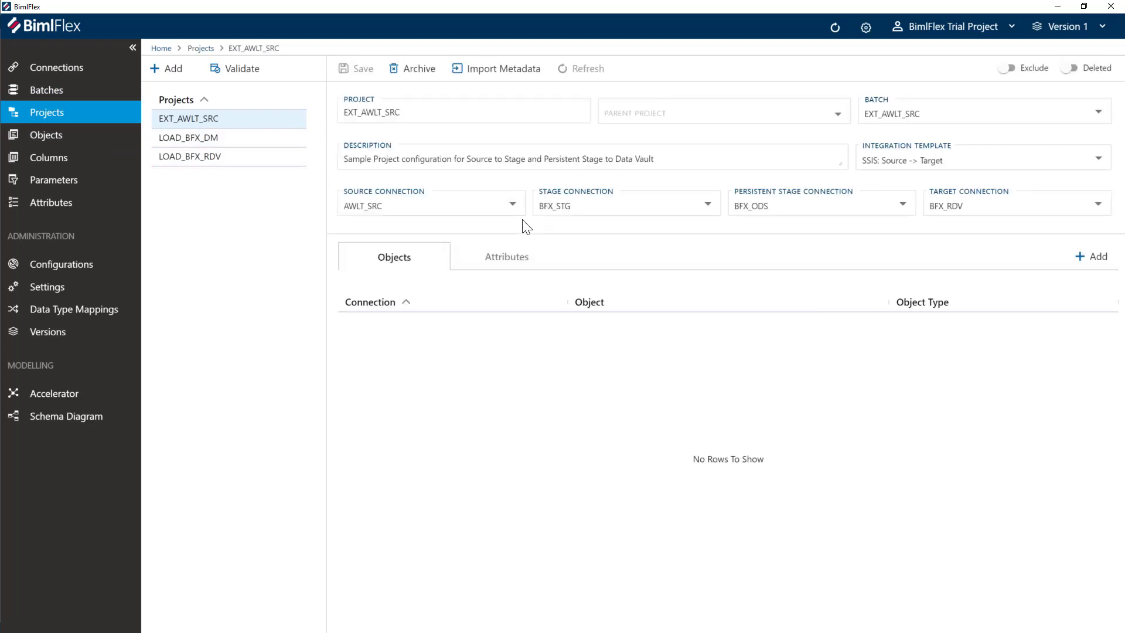
pyautogui.click(408, 154)
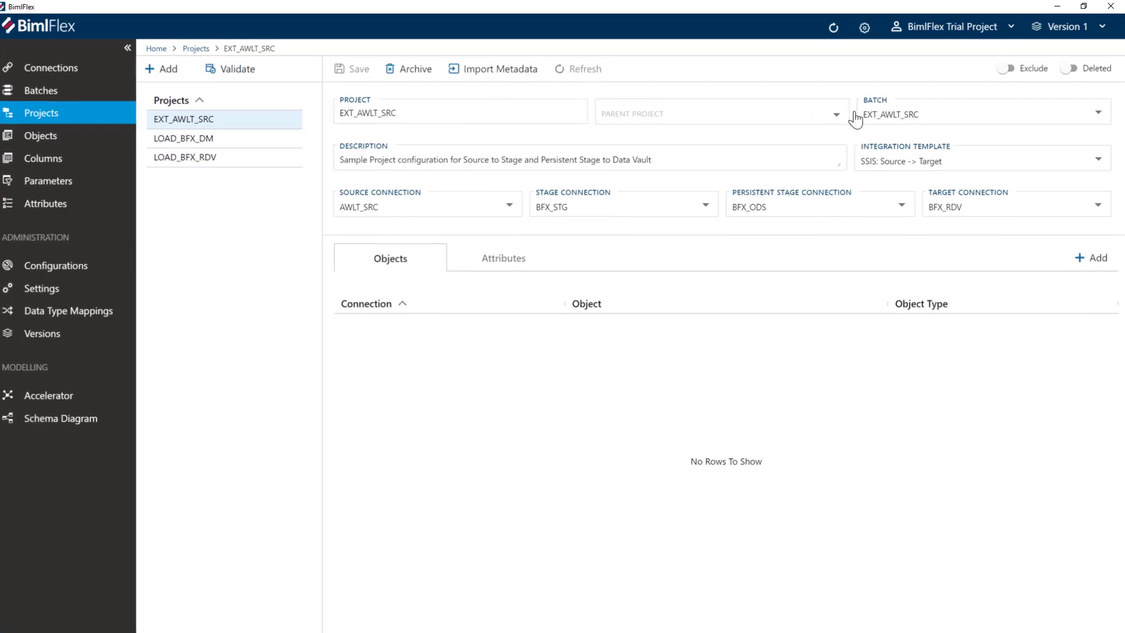
pyautogui.click(127, 48)
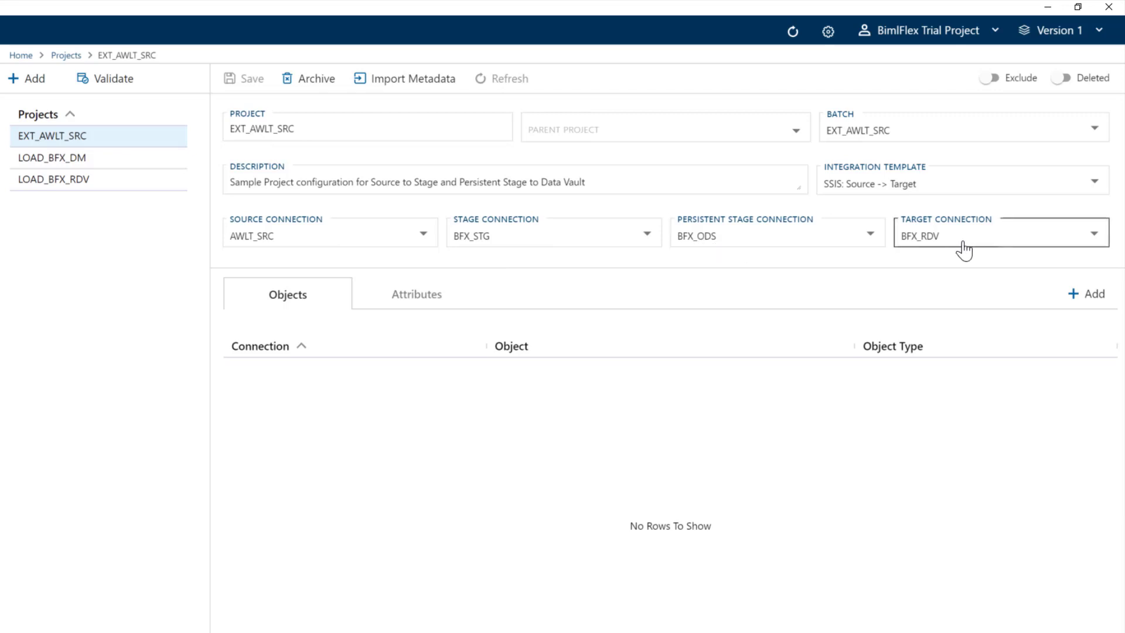
pyautogui.moveTo(960, 251)
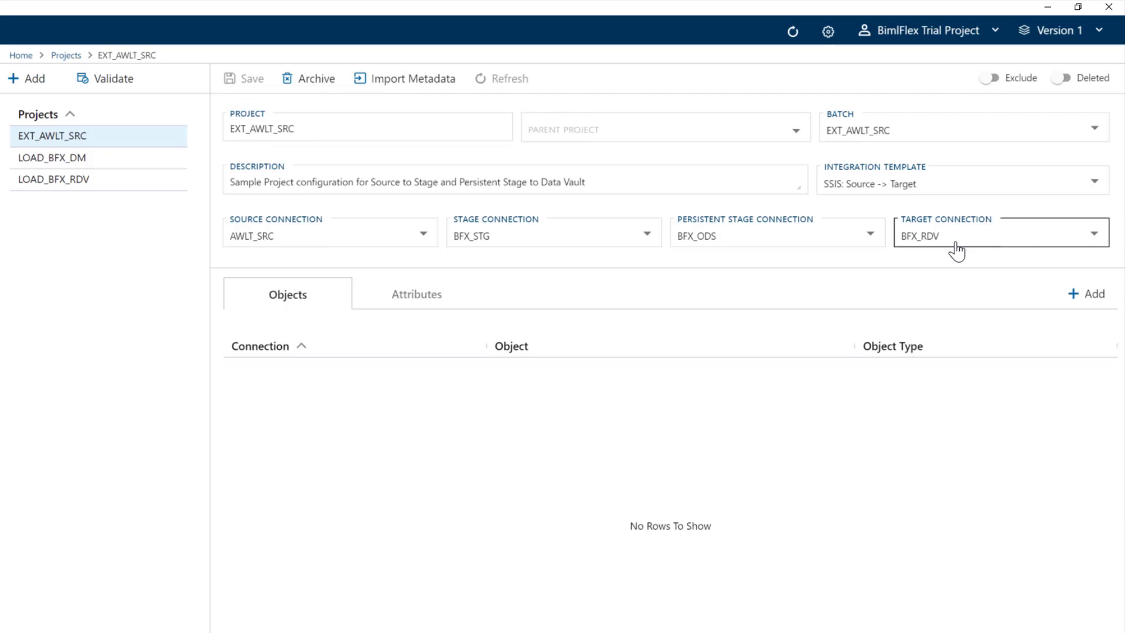
pyautogui.moveTo(962, 247)
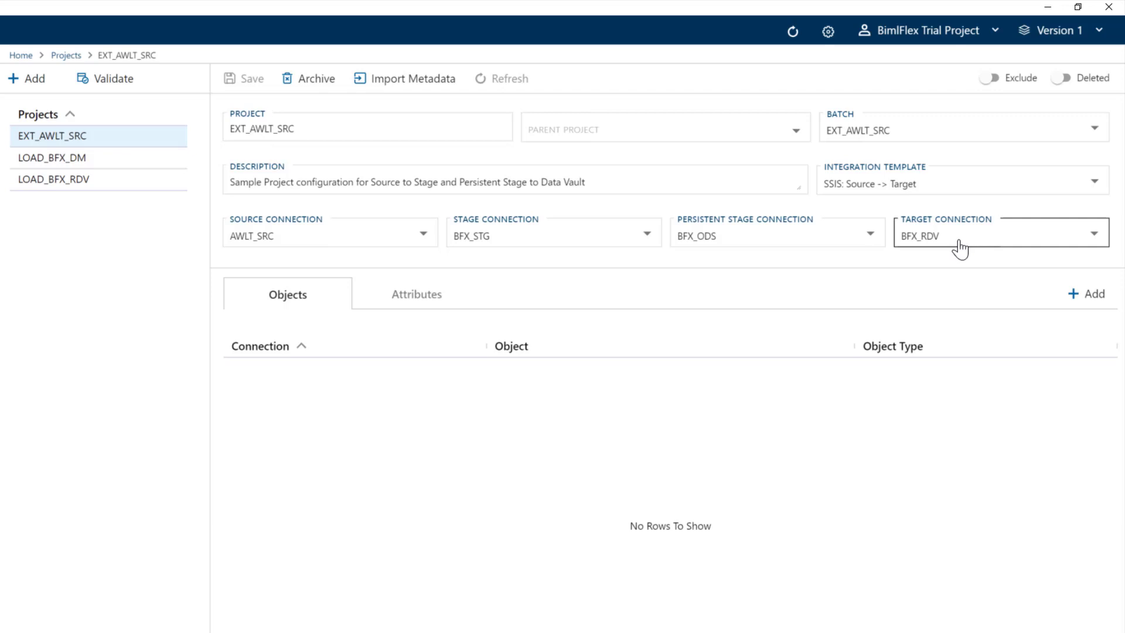
pyautogui.click(86, 179)
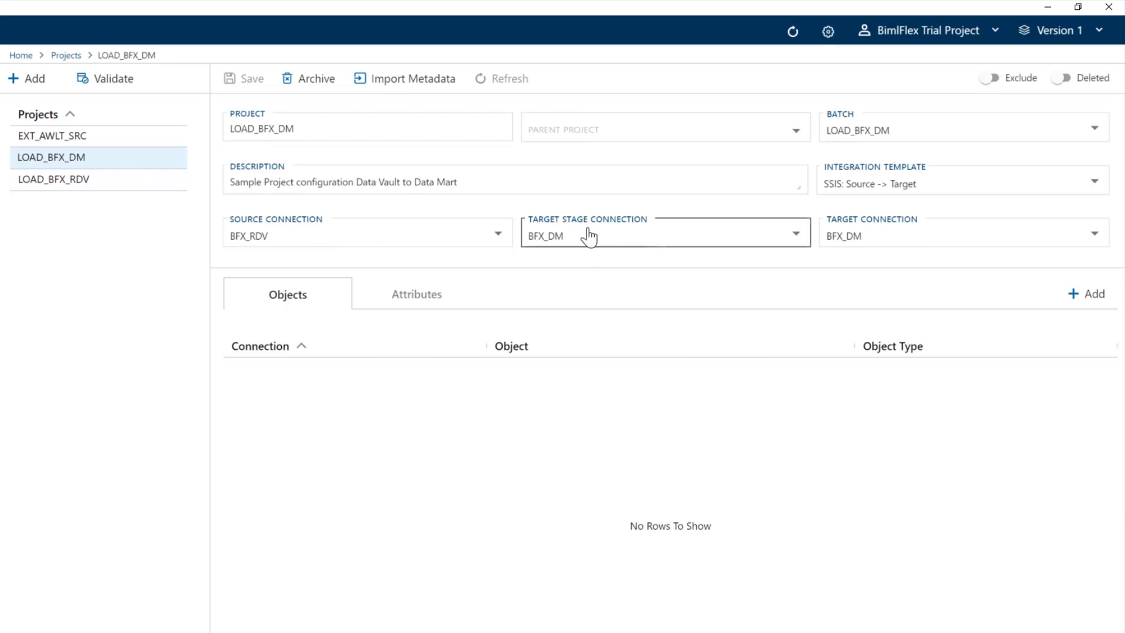
pyautogui.moveTo(881, 239)
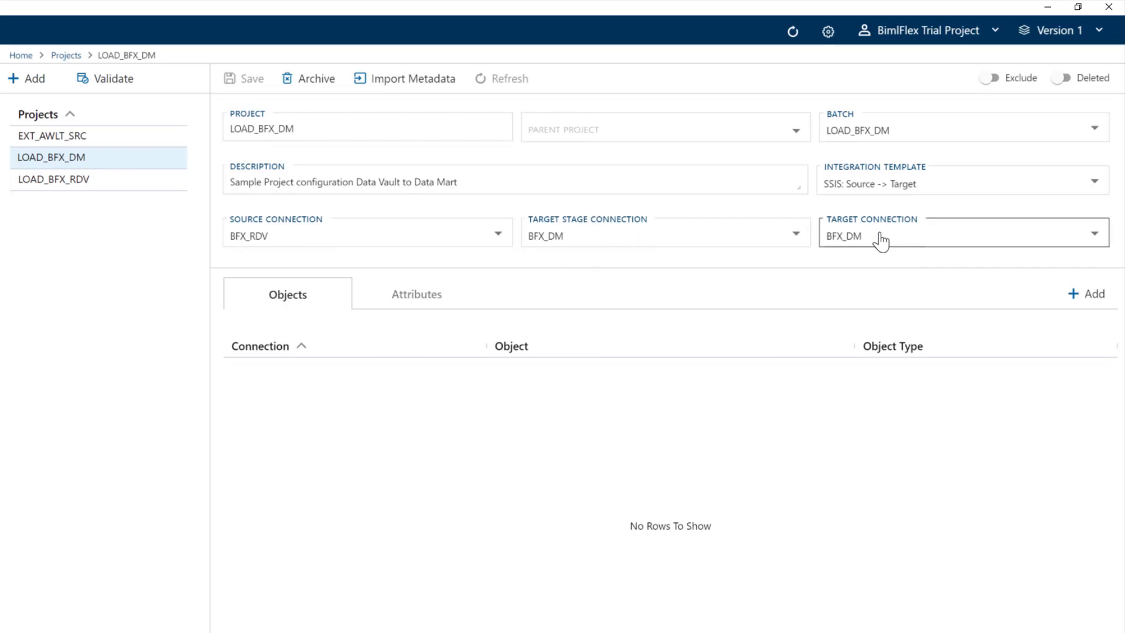
pyautogui.moveTo(644, 247)
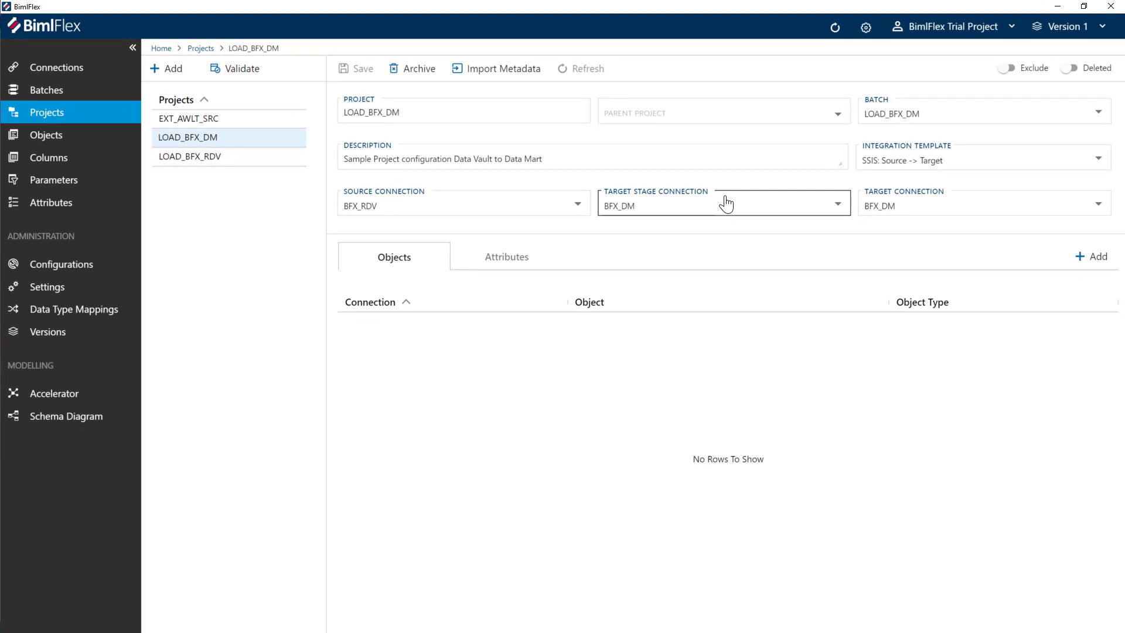
pyautogui.moveTo(427, 298)
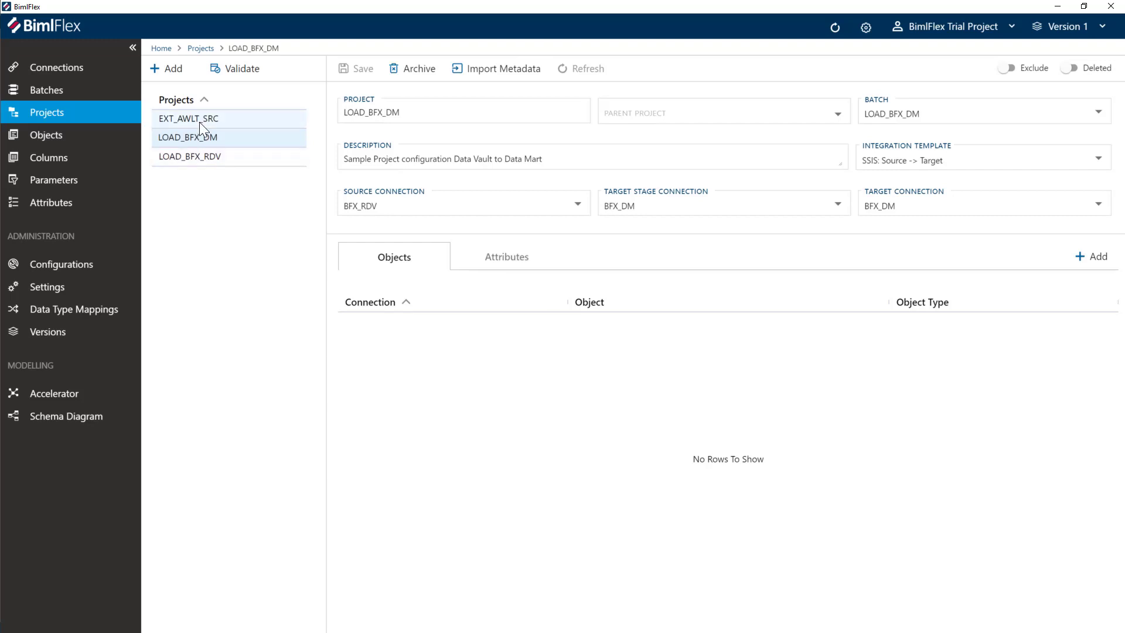
# Select the whole SalesLT schema in AWLT_SRC's Import Metadata and import its ten tables
pyautogui.click(188, 118)
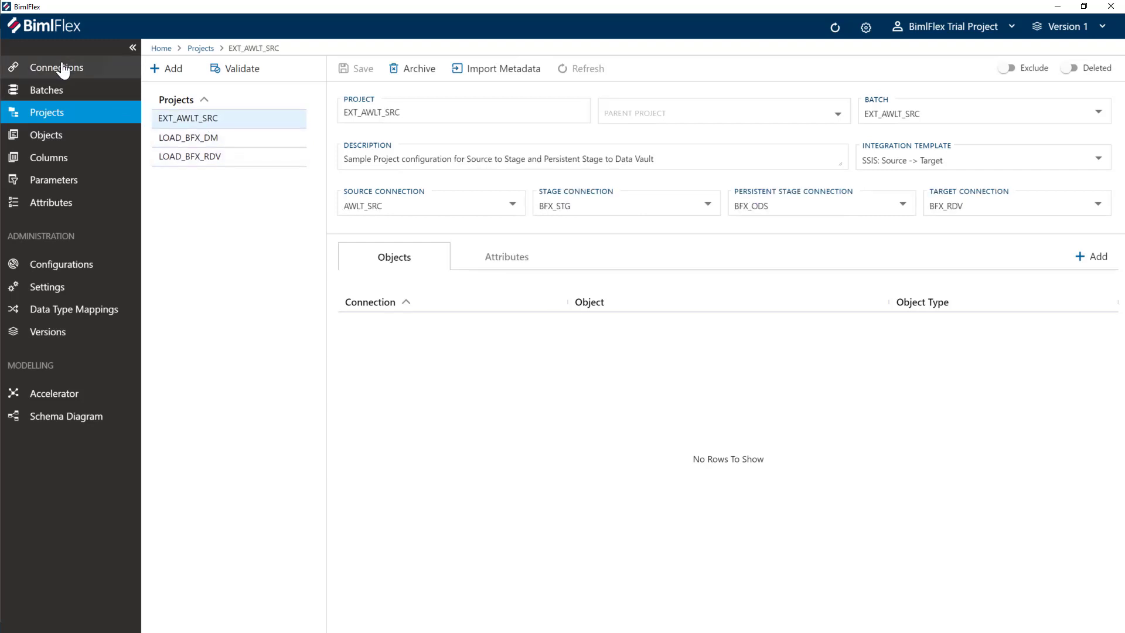
pyautogui.click(56, 67)
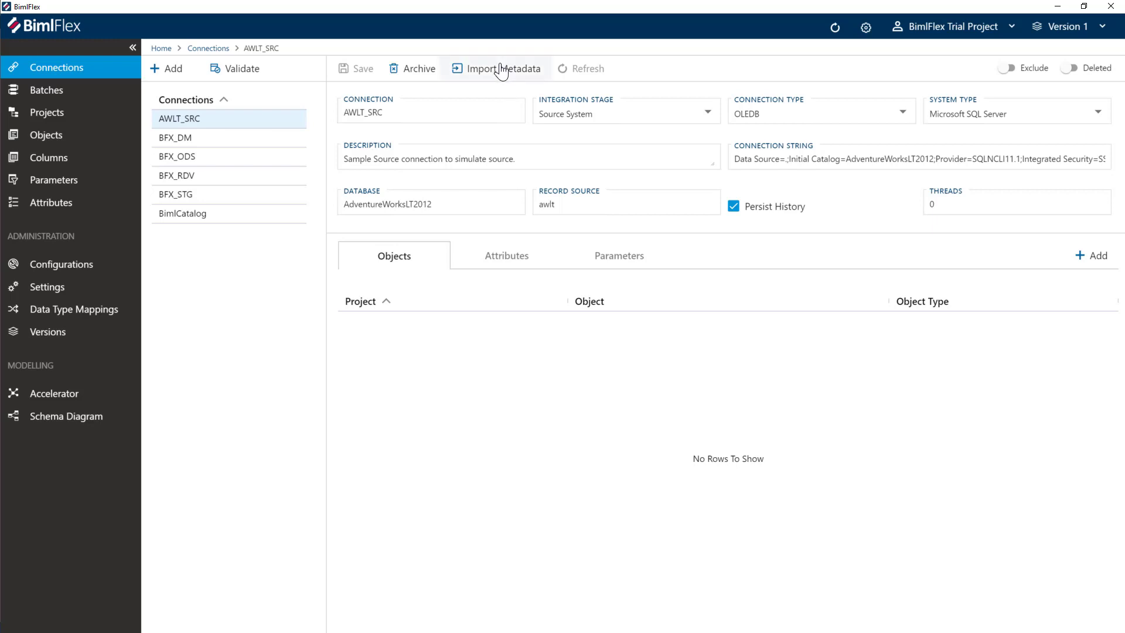
pyautogui.moveTo(476, 79)
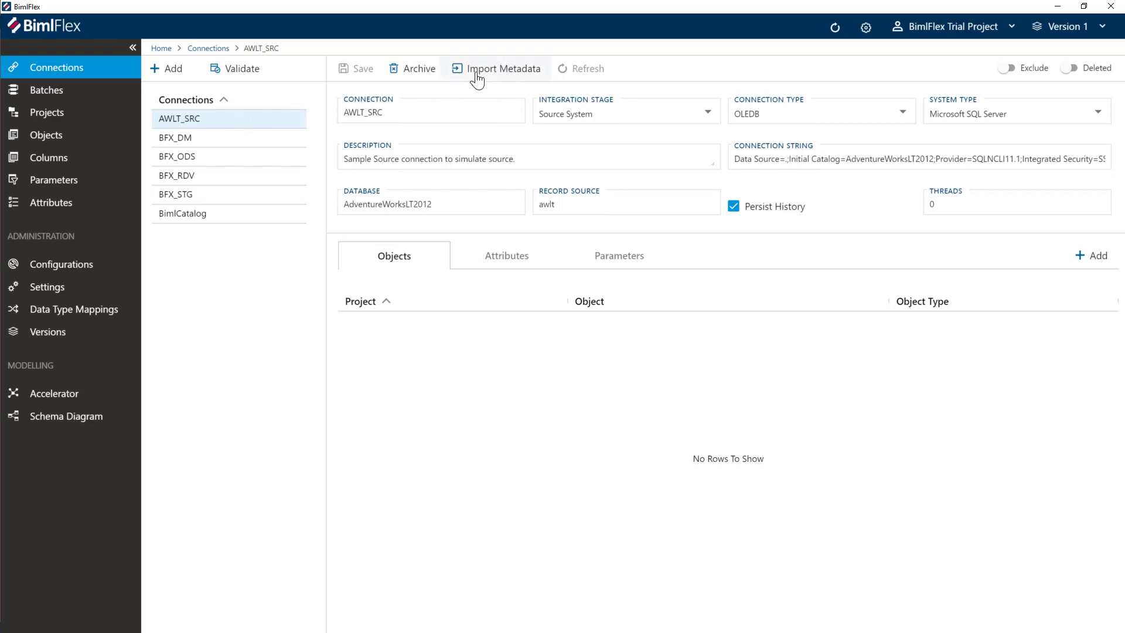
pyautogui.click(496, 68)
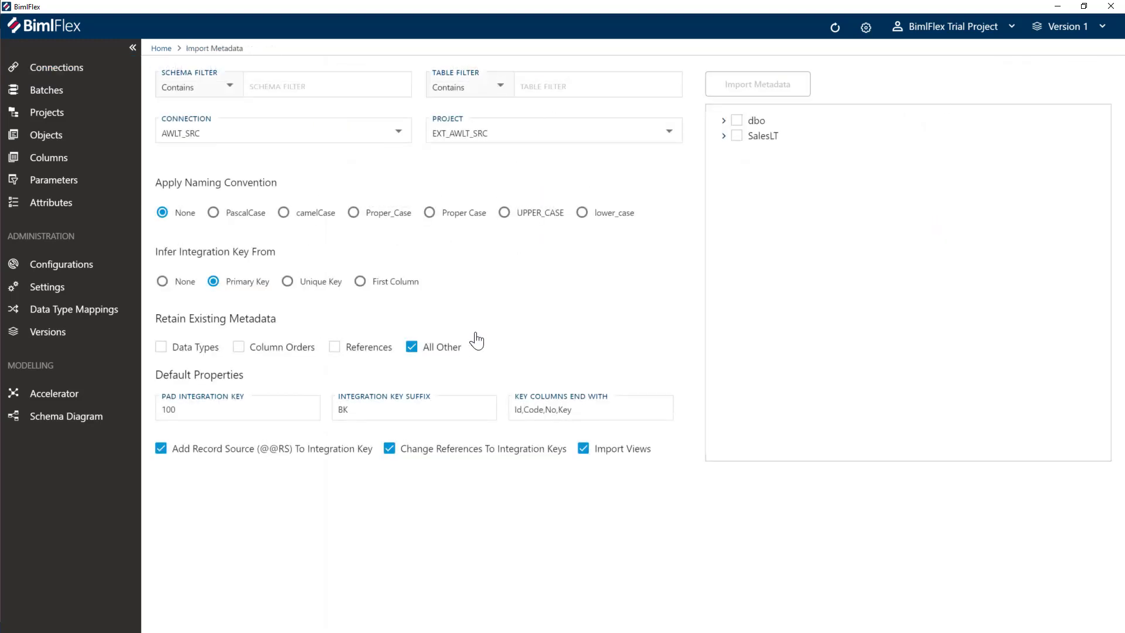
pyautogui.moveTo(566, 265)
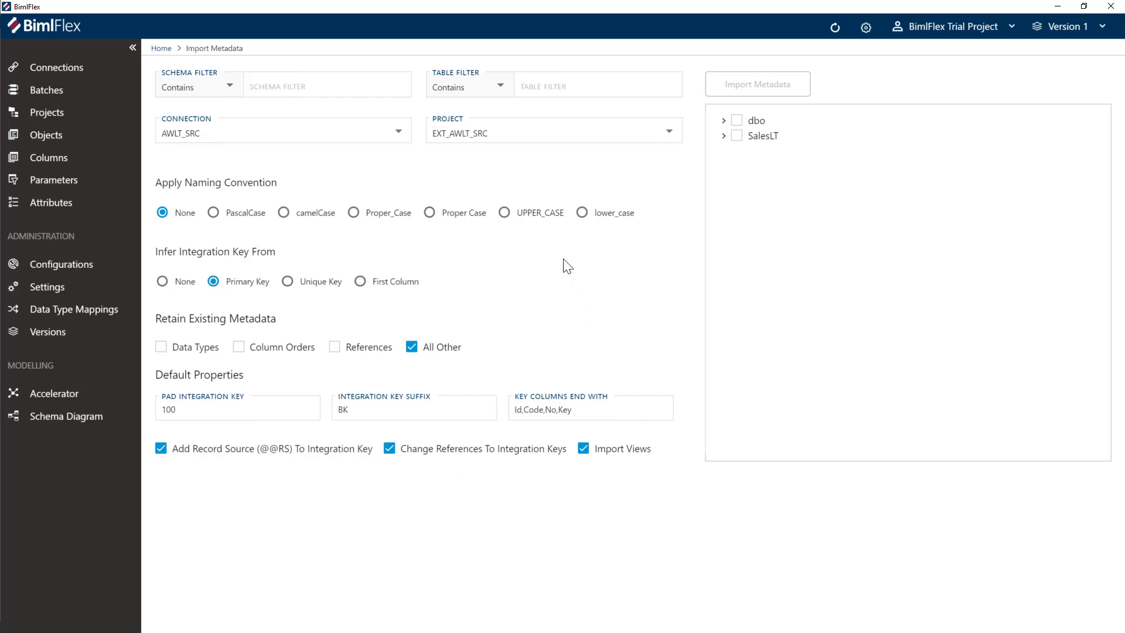
pyautogui.moveTo(578, 265)
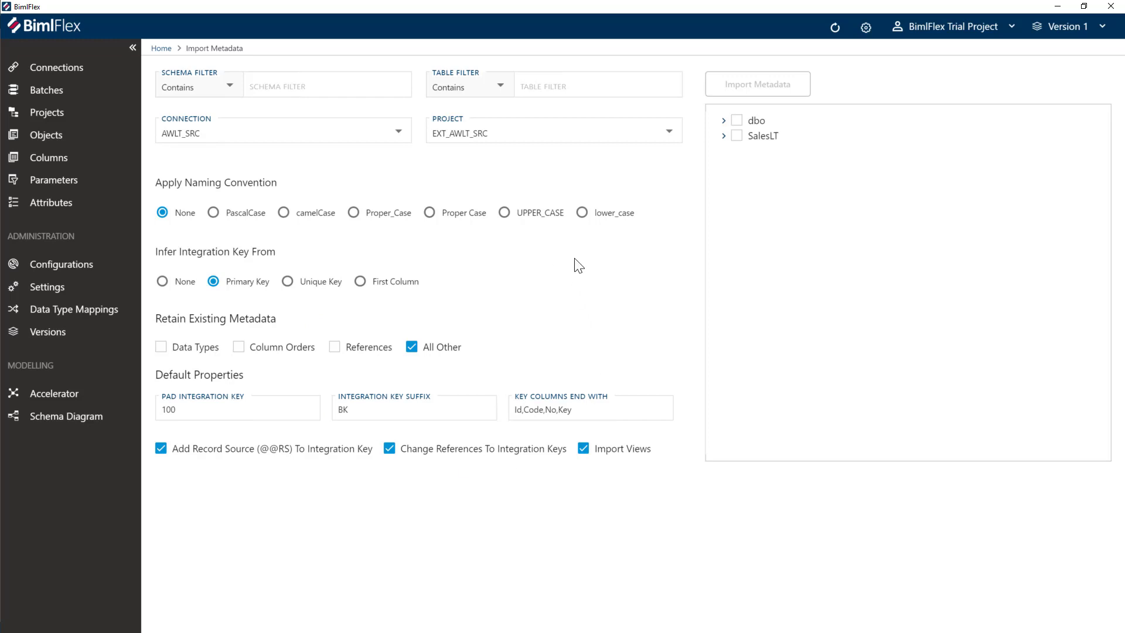
pyautogui.moveTo(719, 163)
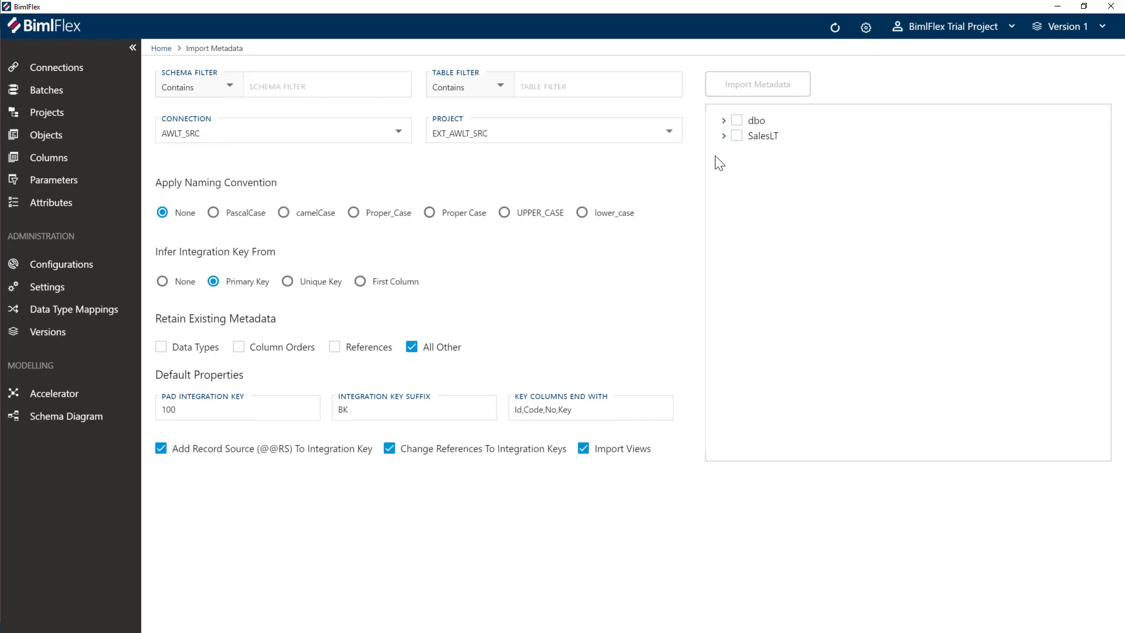
pyautogui.moveTo(724, 136)
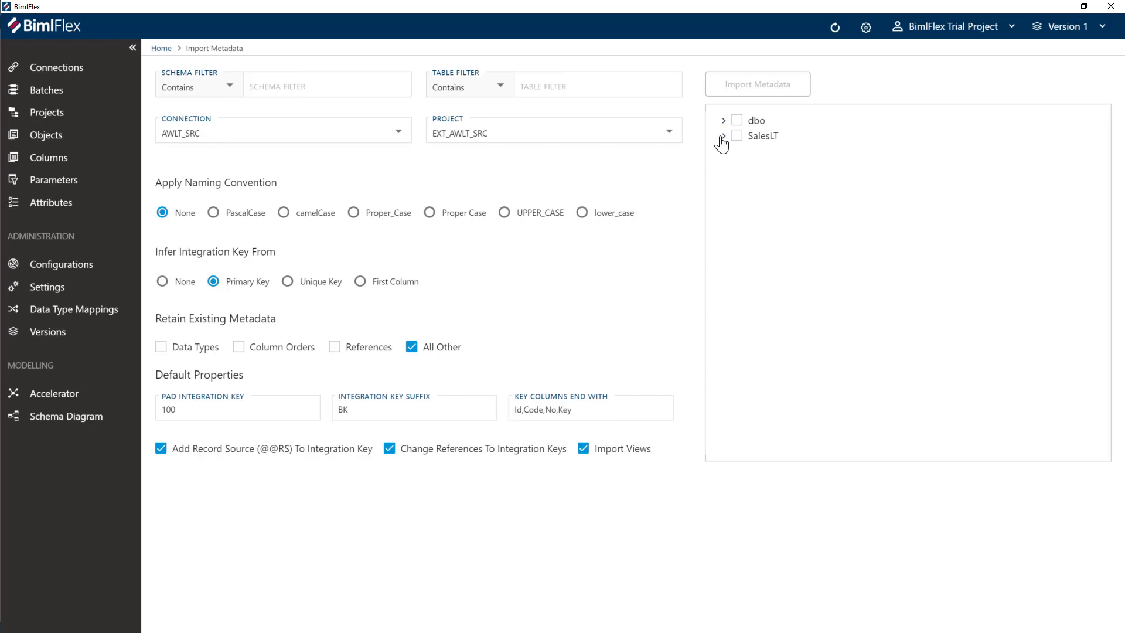
pyautogui.click(724, 135)
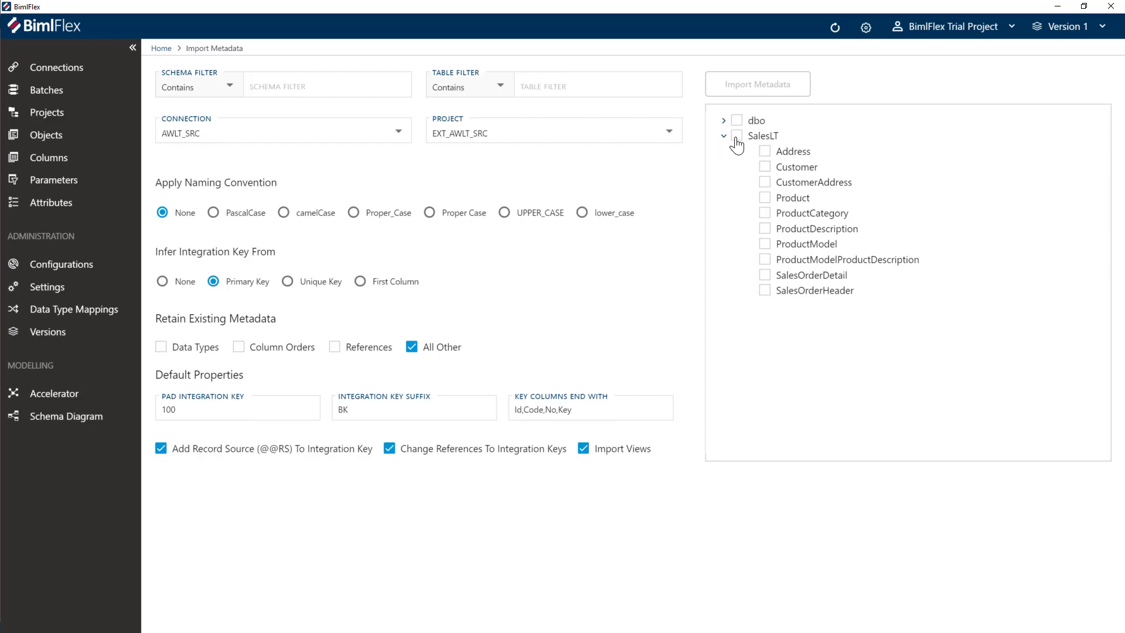
pyautogui.click(736, 136)
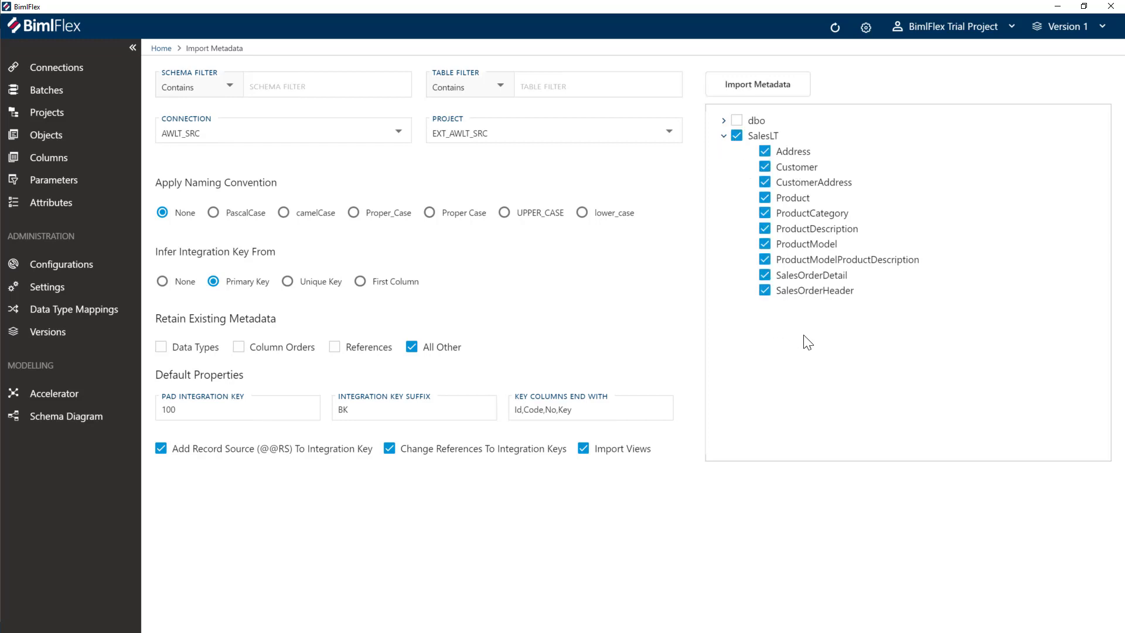
pyautogui.moveTo(770, 309)
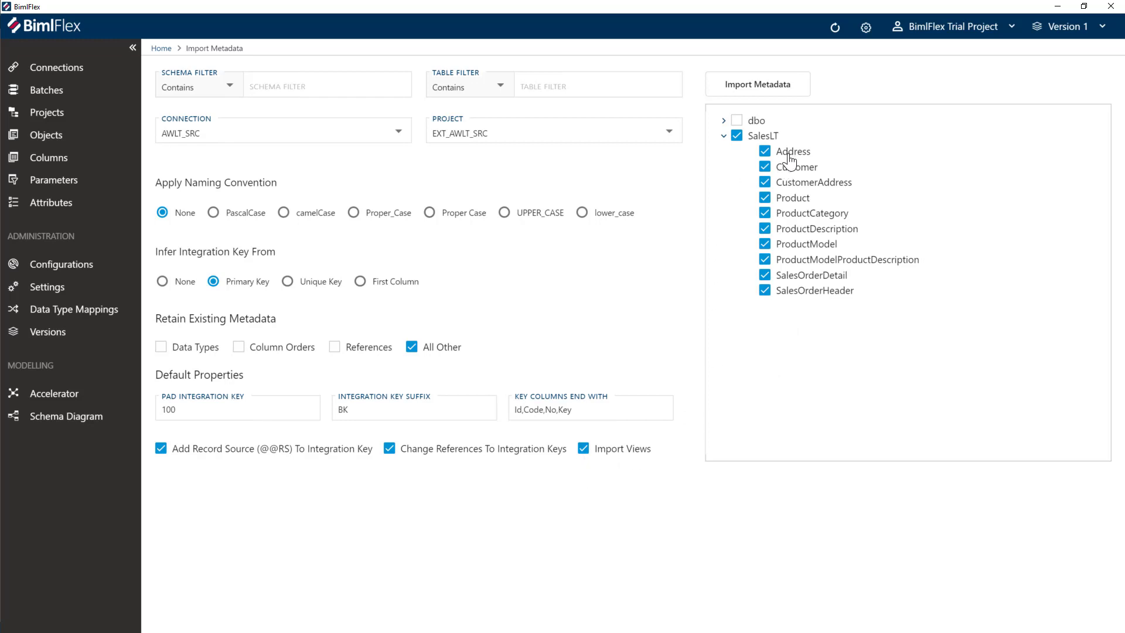
pyautogui.moveTo(767, 76)
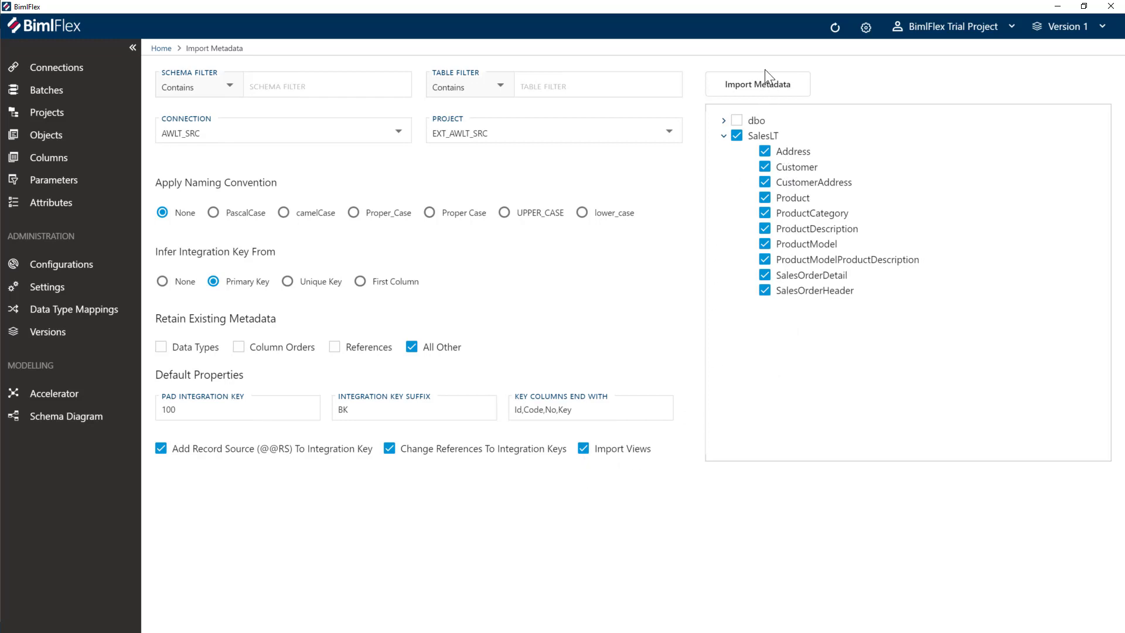
pyautogui.click(757, 84)
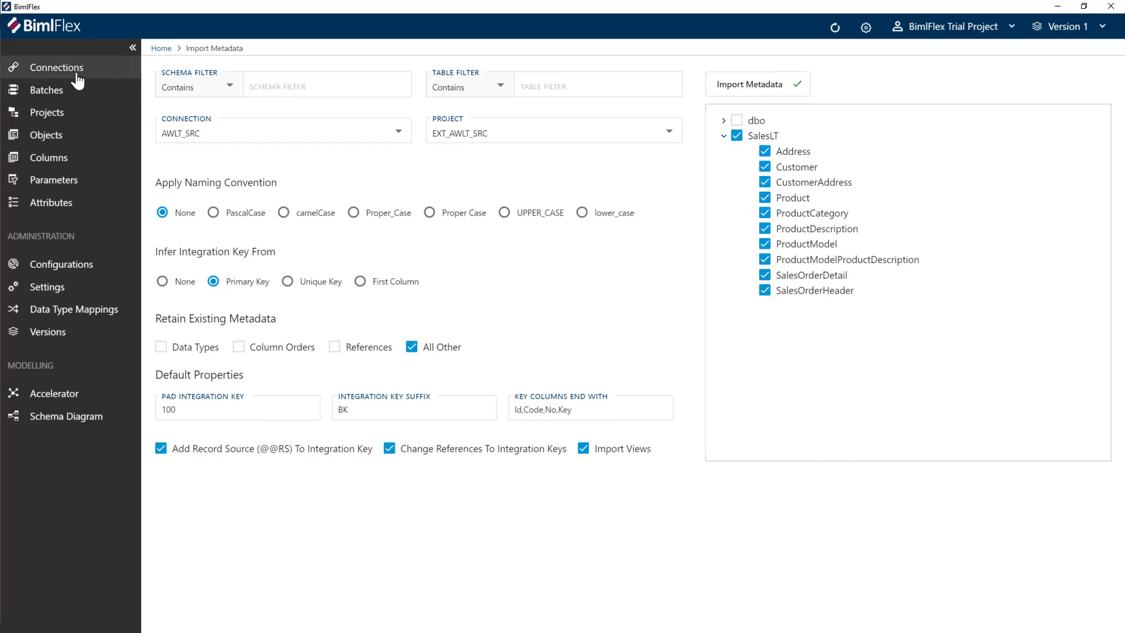
# Open the imported SalesLT.Product object and scroll through its columns and _BK keys
pyautogui.click(57, 67)
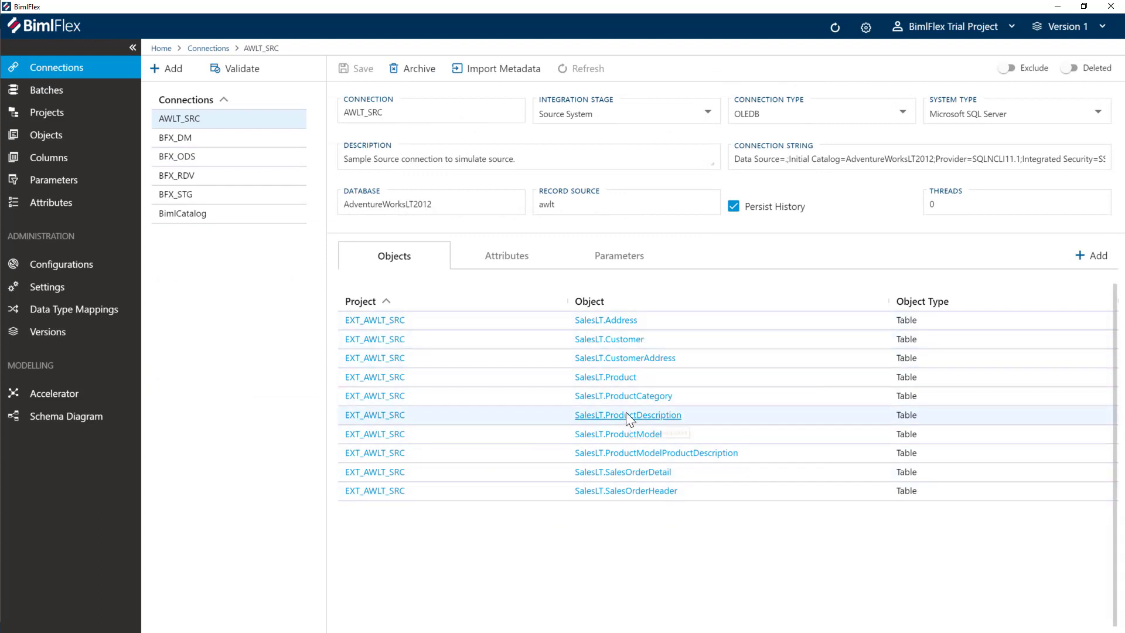
pyautogui.click(605, 377)
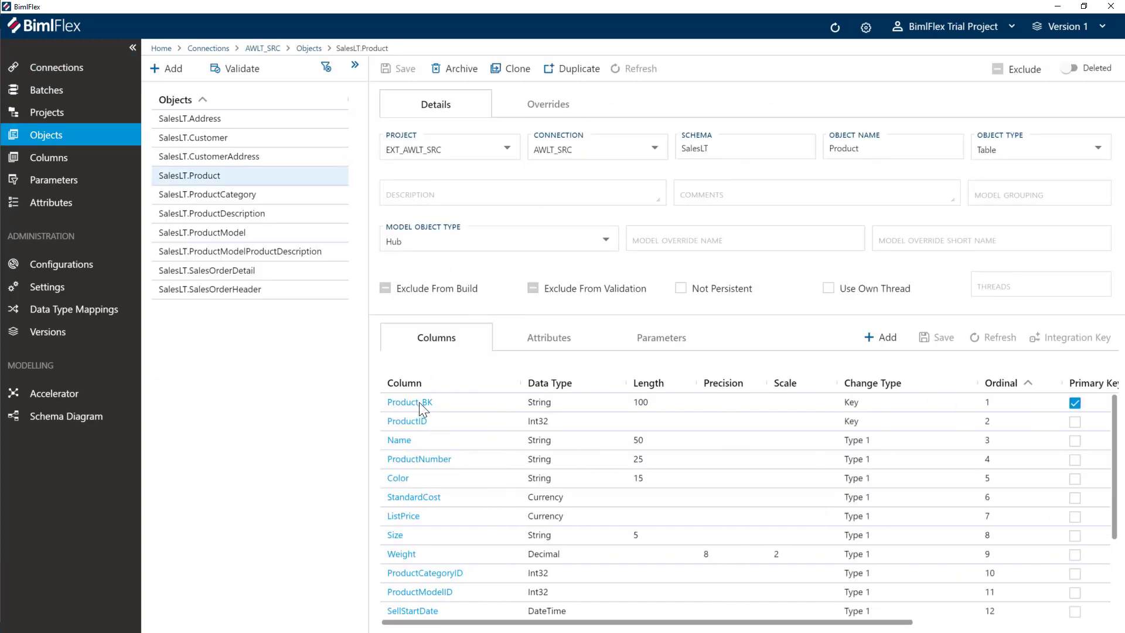
pyautogui.scroll(-3)
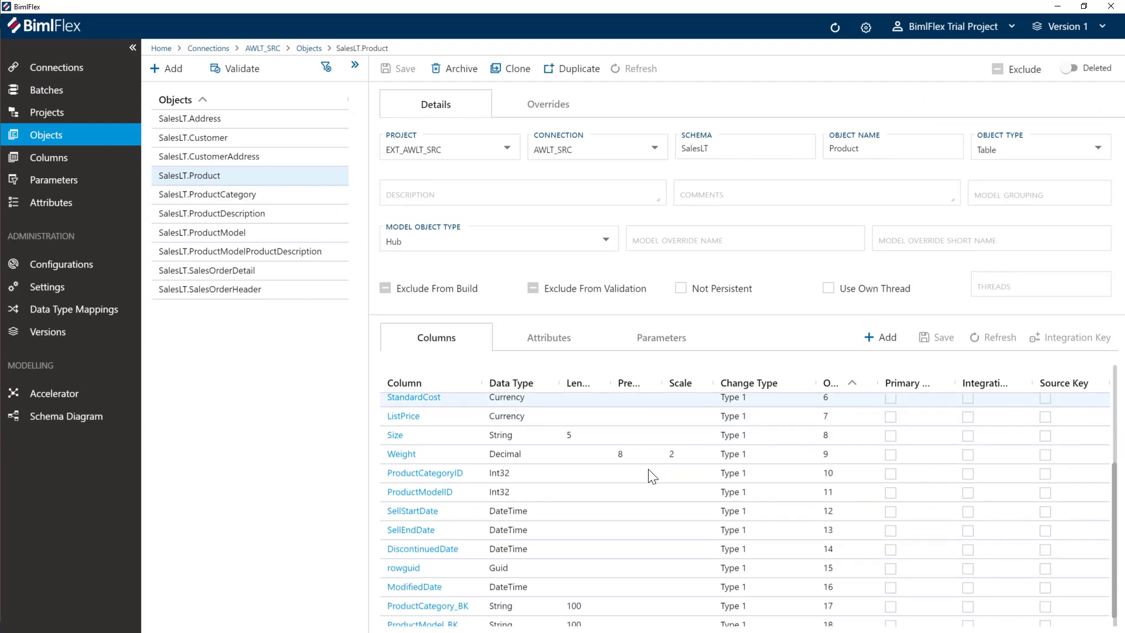
pyautogui.scroll(-3)
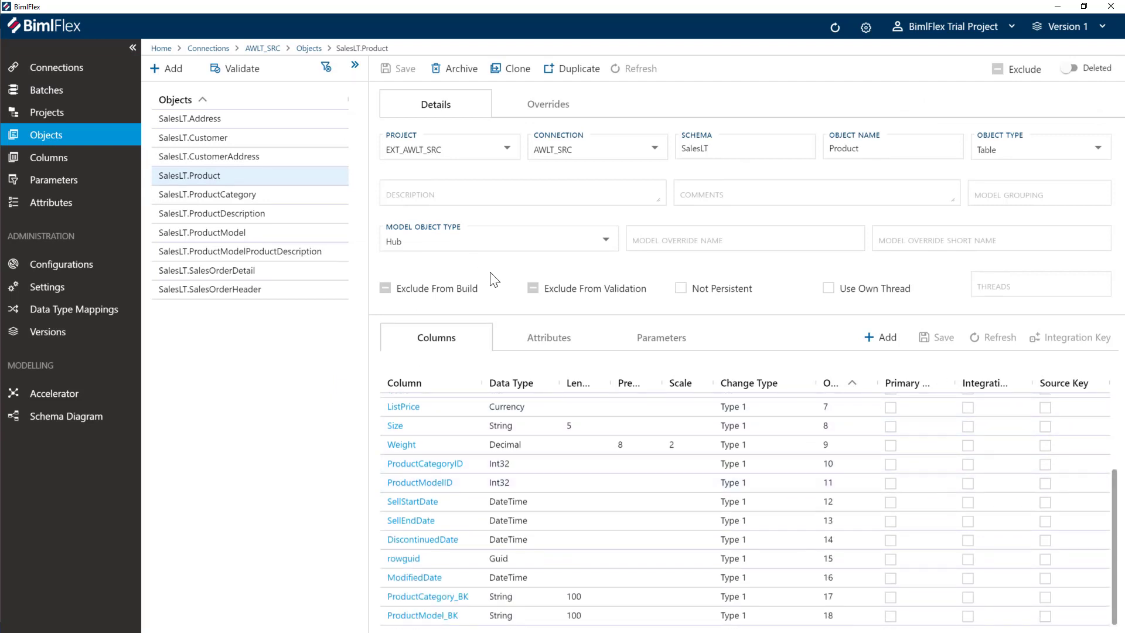
pyautogui.moveTo(497, 298)
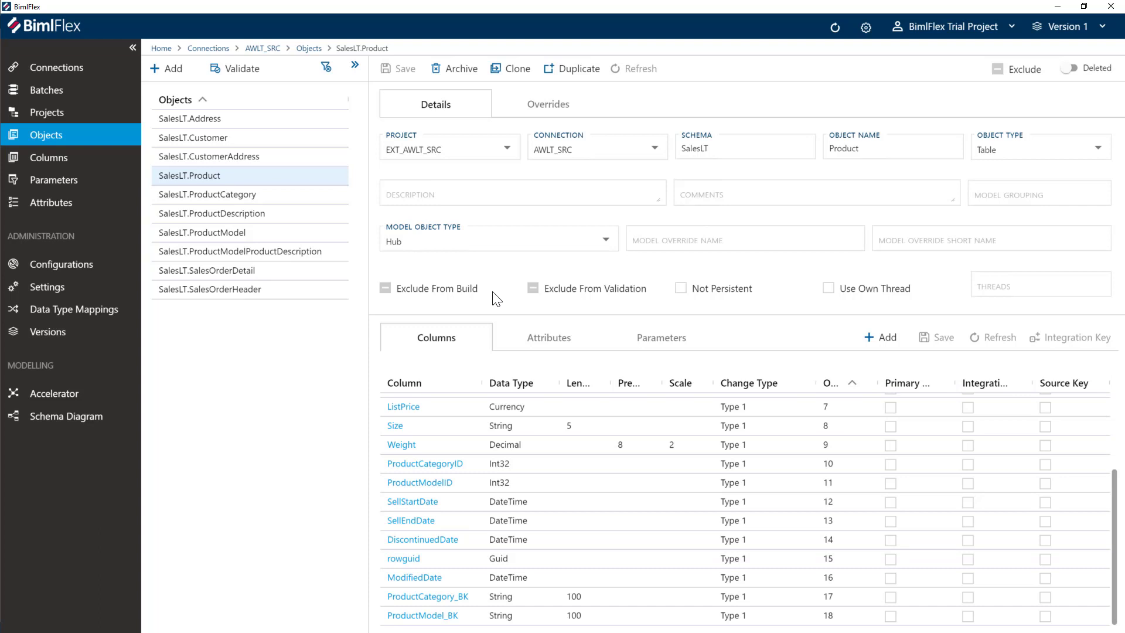
pyautogui.moveTo(482, 346)
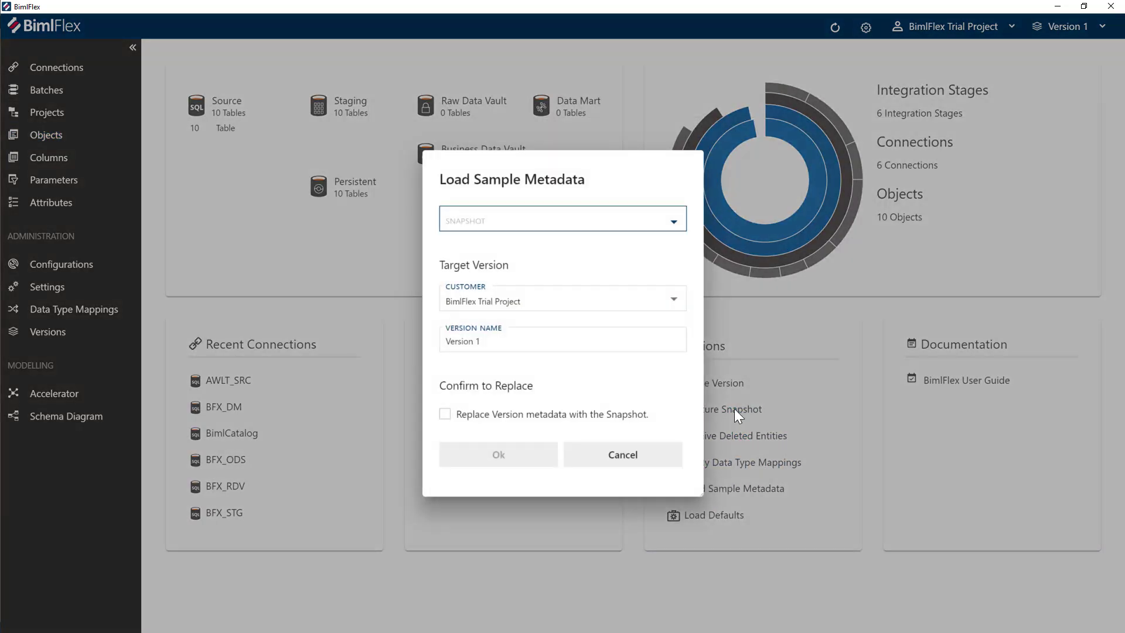
# Expand the Snapshot dropdown in Load Sample Metadata to list available snapshots
pyautogui.click(563, 220)
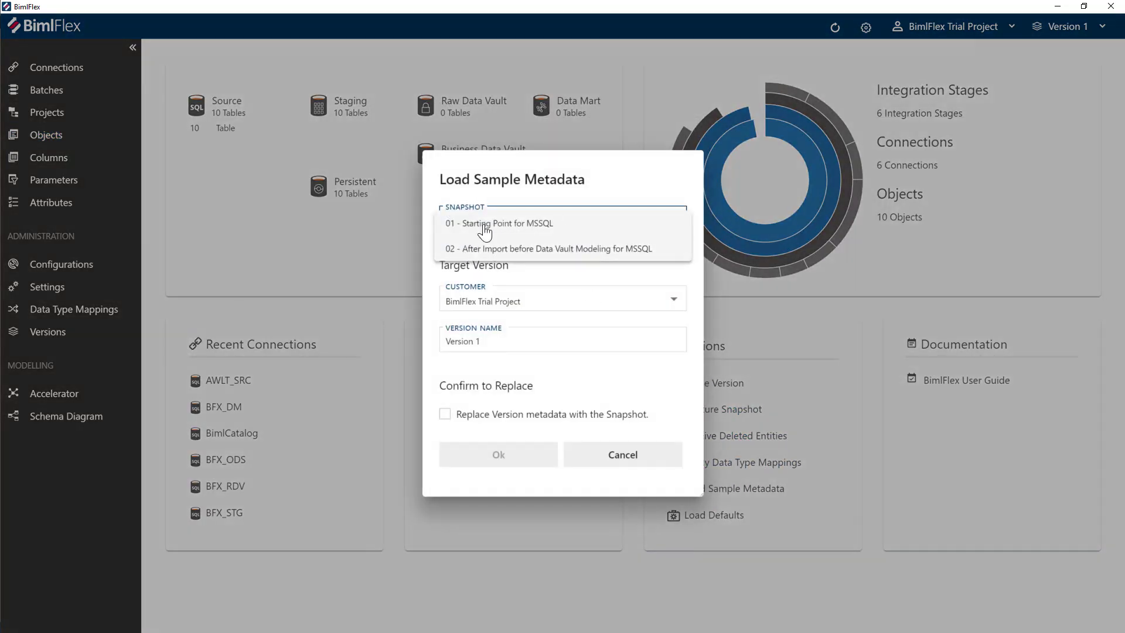